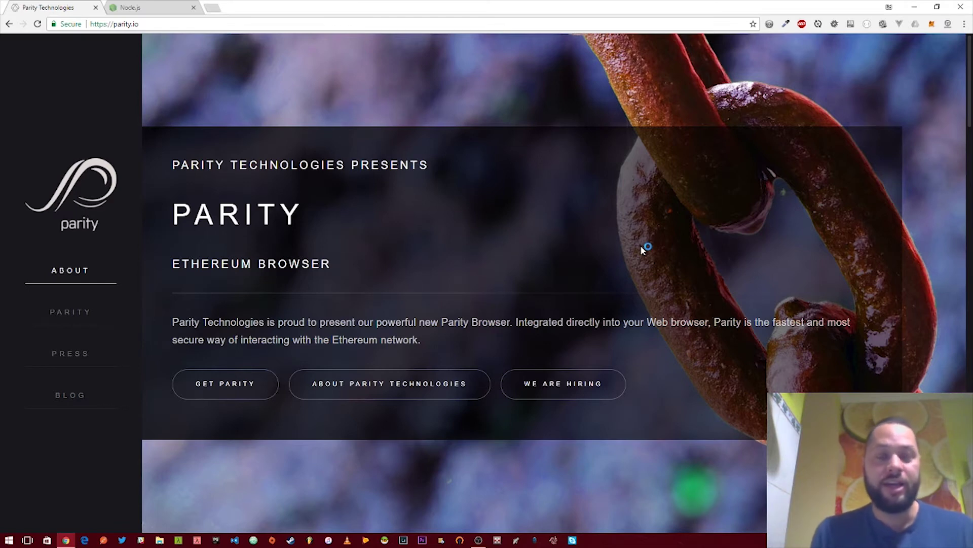
{"action": "mouse_move", "coordinate": [643, 251]}
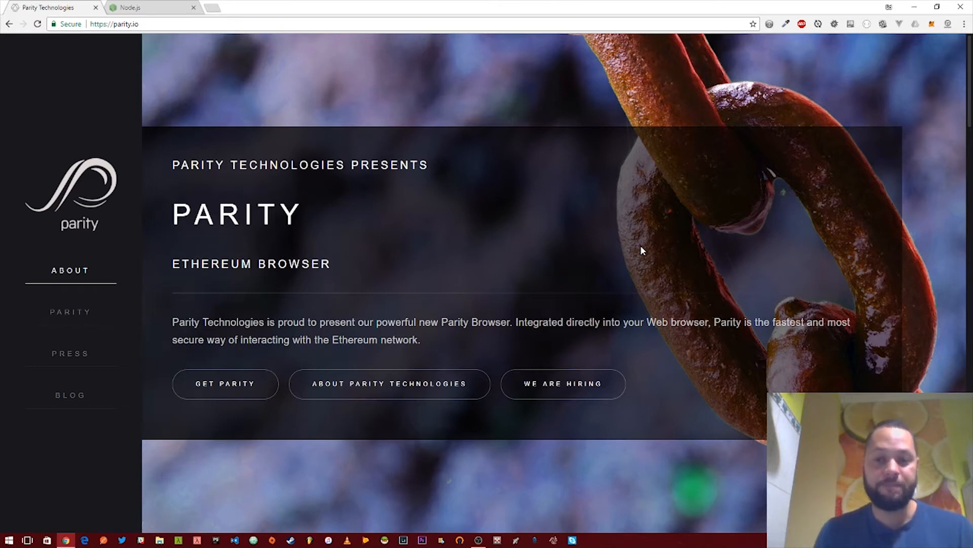
{"action": "mouse_move", "coordinate": [535, 172]}
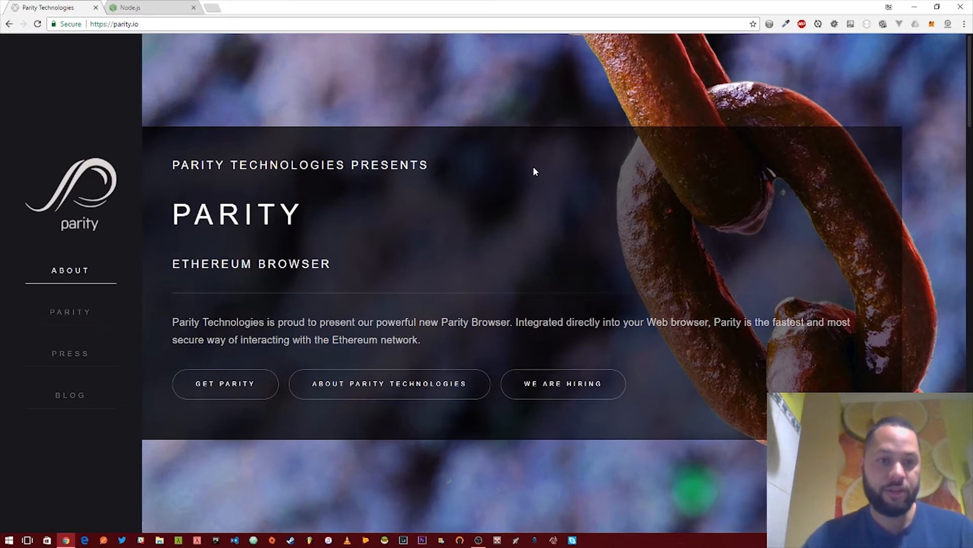
Step: Go to the Parity client download page from the Parity website
{"action": "scroll", "scroll_direction": "down", "scroll_amount": 3}
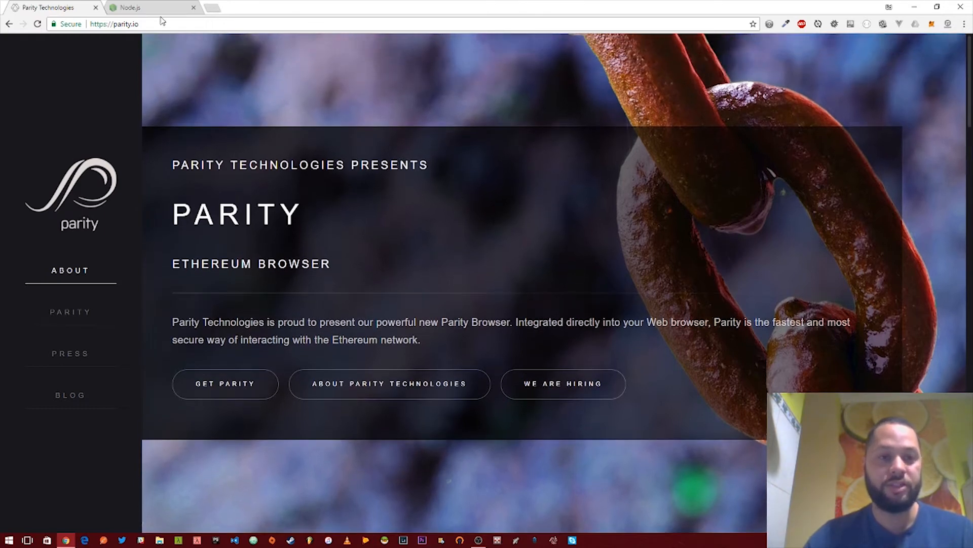
{"action": "mouse_move", "coordinate": [565, 135]}
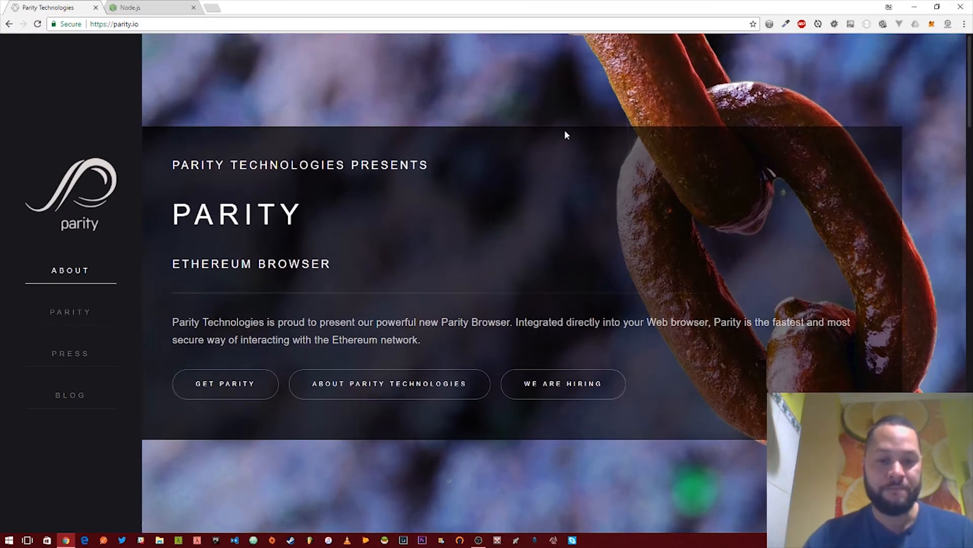
{"action": "scroll", "scroll_direction": "down", "scroll_amount": 3}
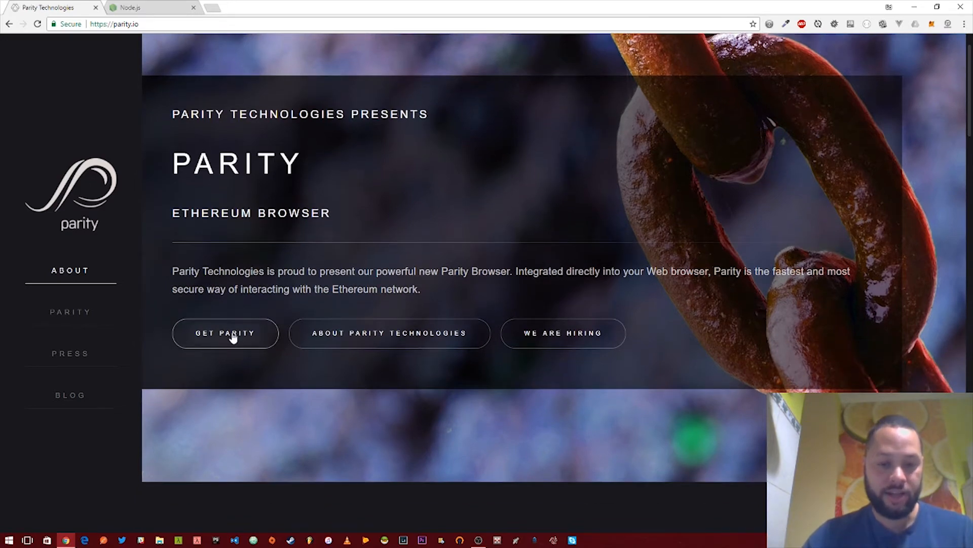
{"action": "left_click", "coordinate": [225, 333]}
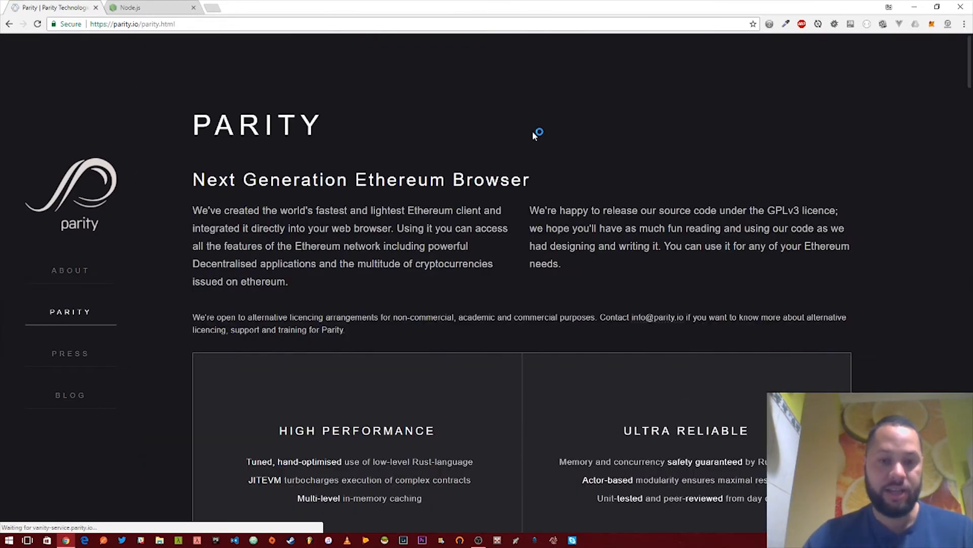
Step: Select the whole one-line bash curl installer command in the installer section
{"action": "scroll", "scroll_direction": "down", "scroll_amount": 3}
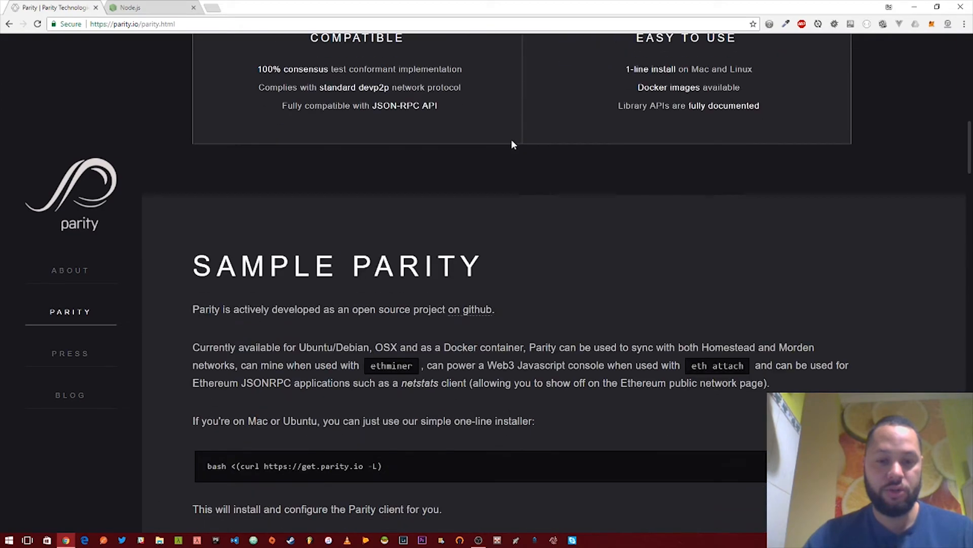
{"action": "scroll", "scroll_direction": "down", "scroll_amount": 3}
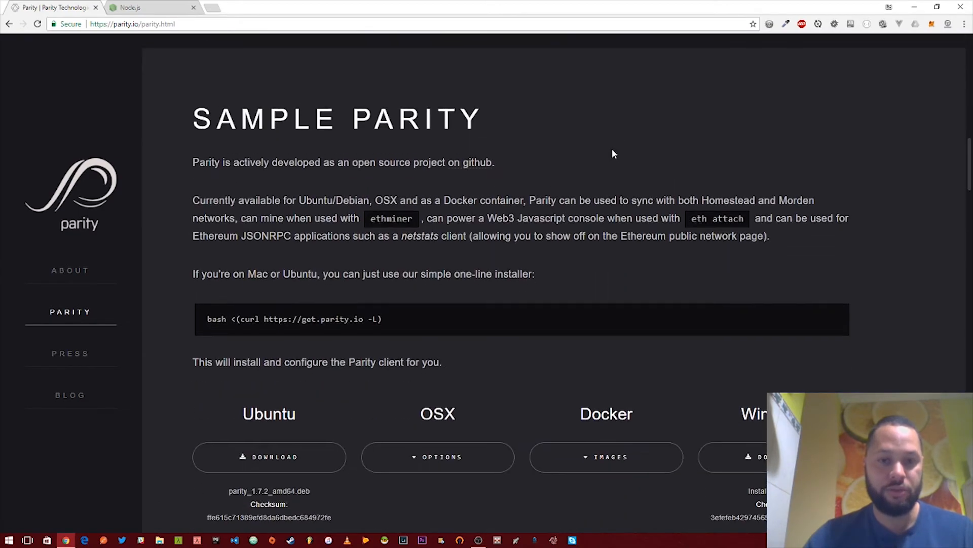
{"action": "scroll", "scroll_direction": "down", "scroll_amount": 3}
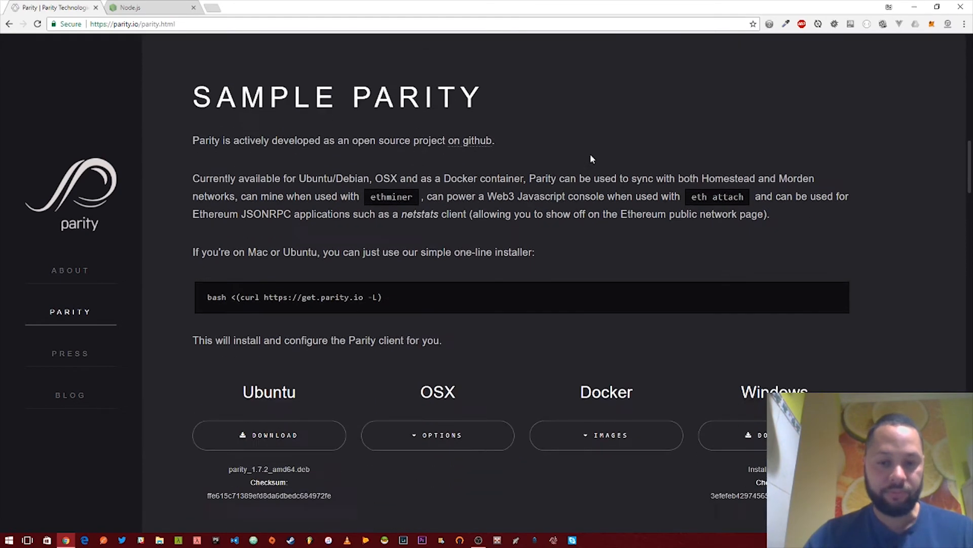
{"action": "scroll", "scroll_direction": "down", "scroll_amount": 3}
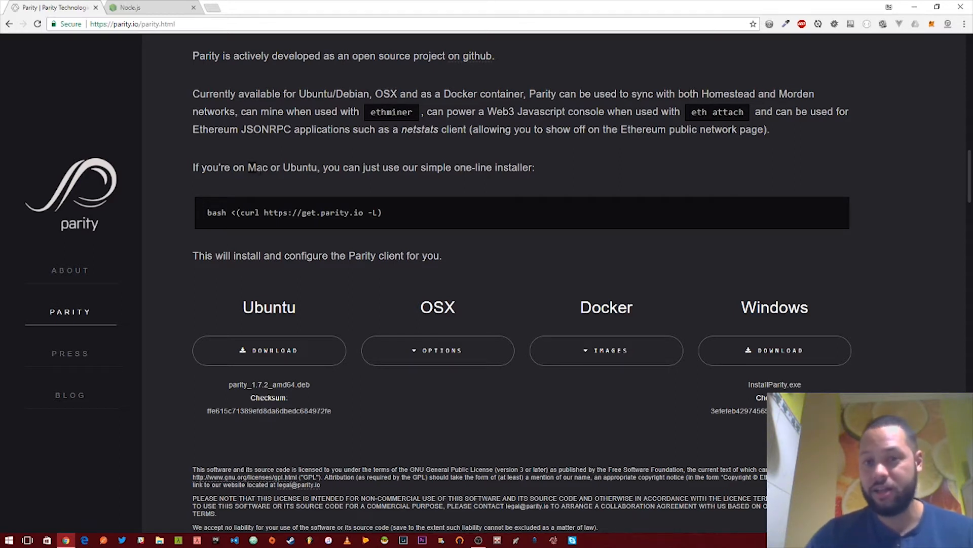
{"action": "mouse_move", "coordinate": [435, 164]}
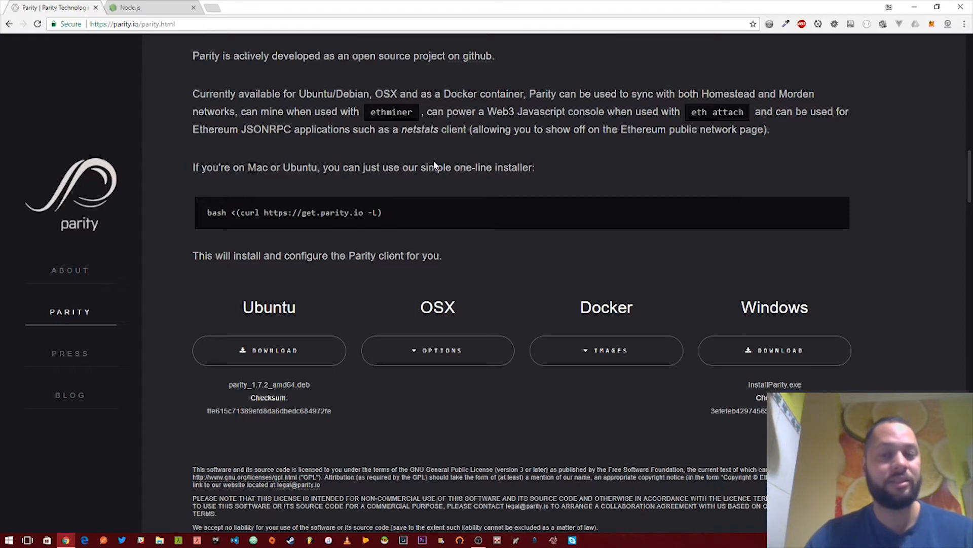
{"action": "mouse_move", "coordinate": [403, 222]}
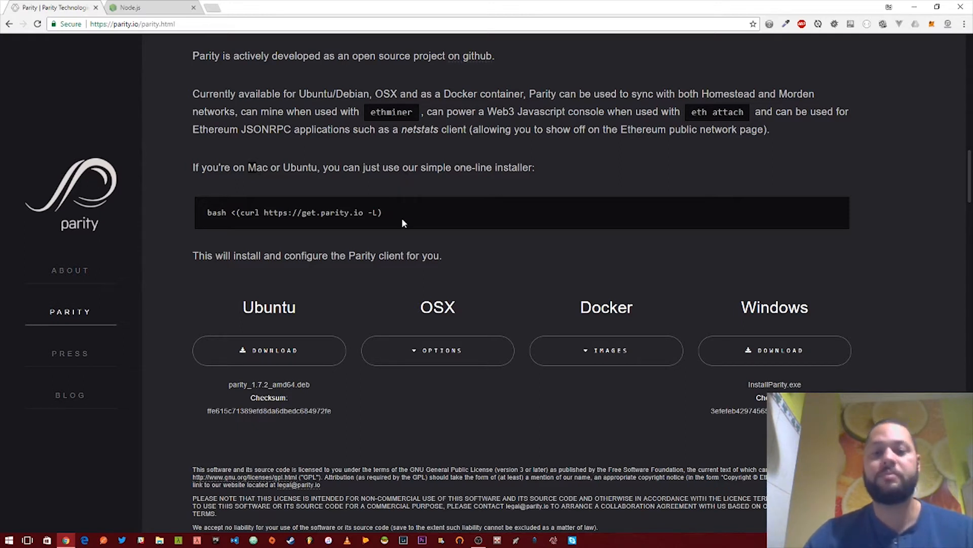
{"action": "mouse_move", "coordinate": [406, 216]}
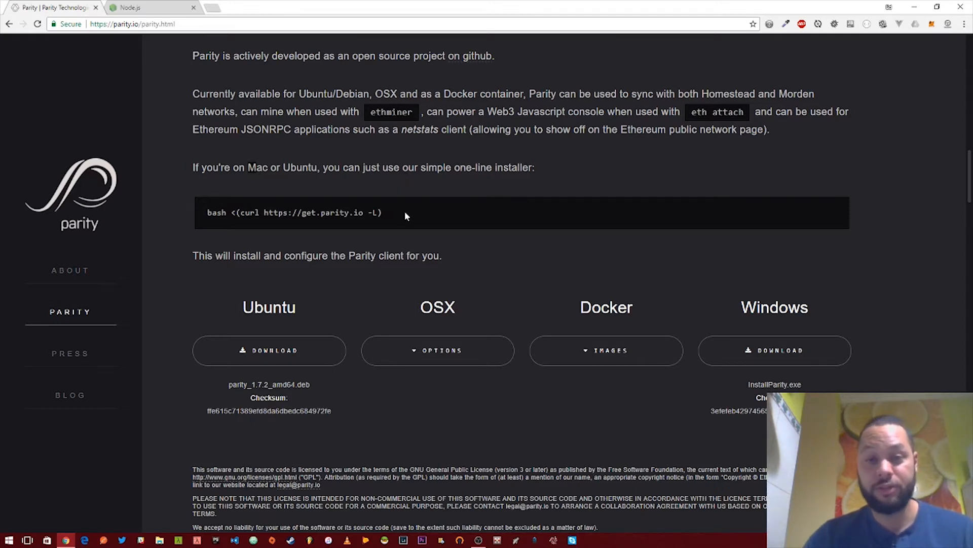
{"action": "mouse_move", "coordinate": [406, 209]}
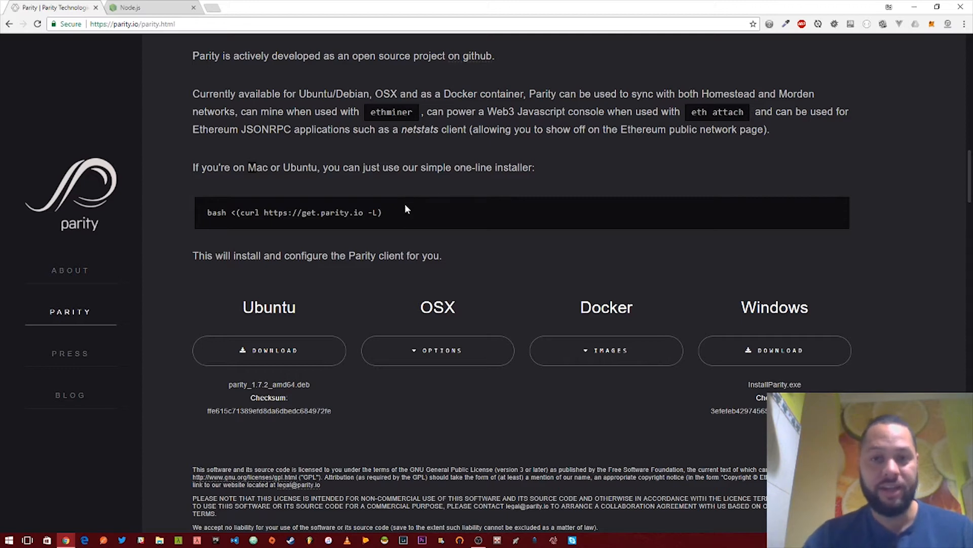
{"action": "scroll", "scroll_direction": "down", "scroll_amount": 3}
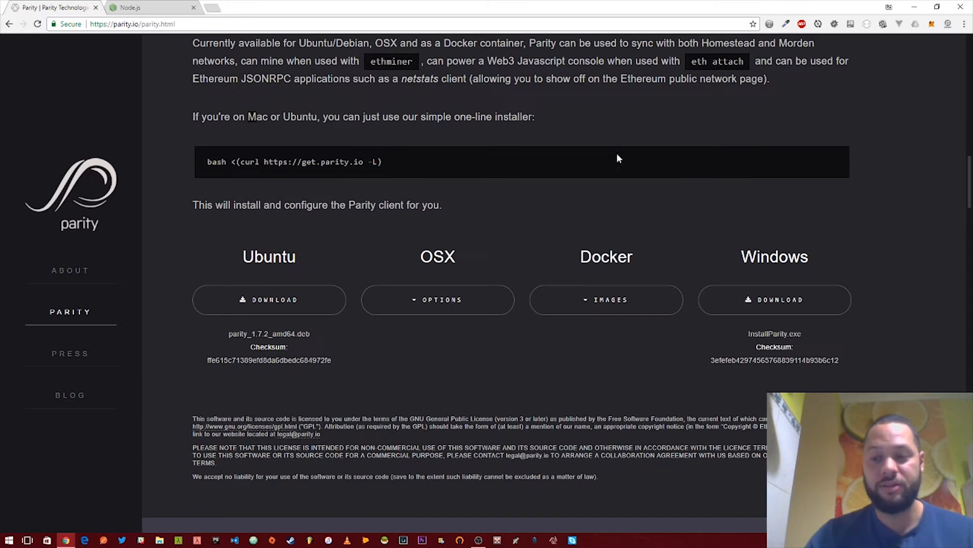
{"action": "mouse_move", "coordinate": [592, 167]}
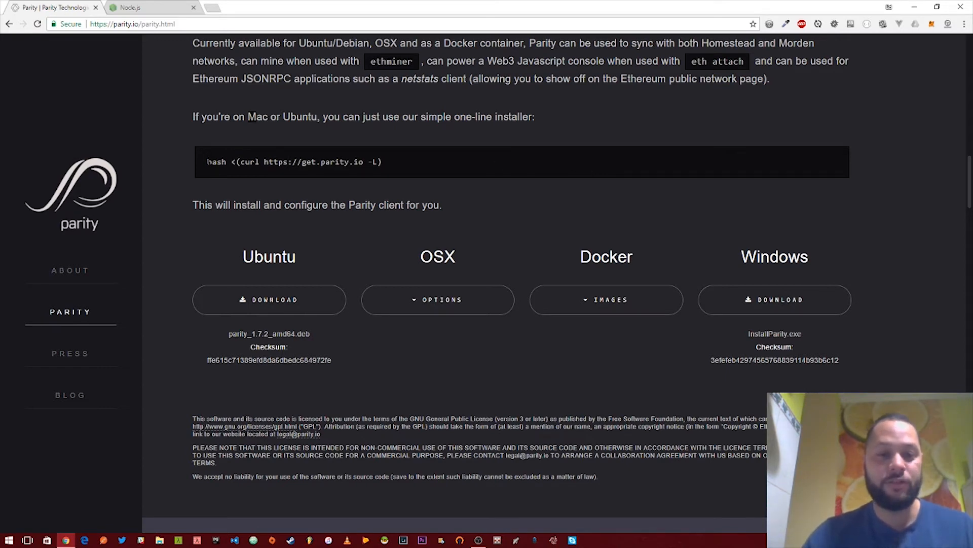
{"action": "triple_click", "coordinate": [295, 162]}
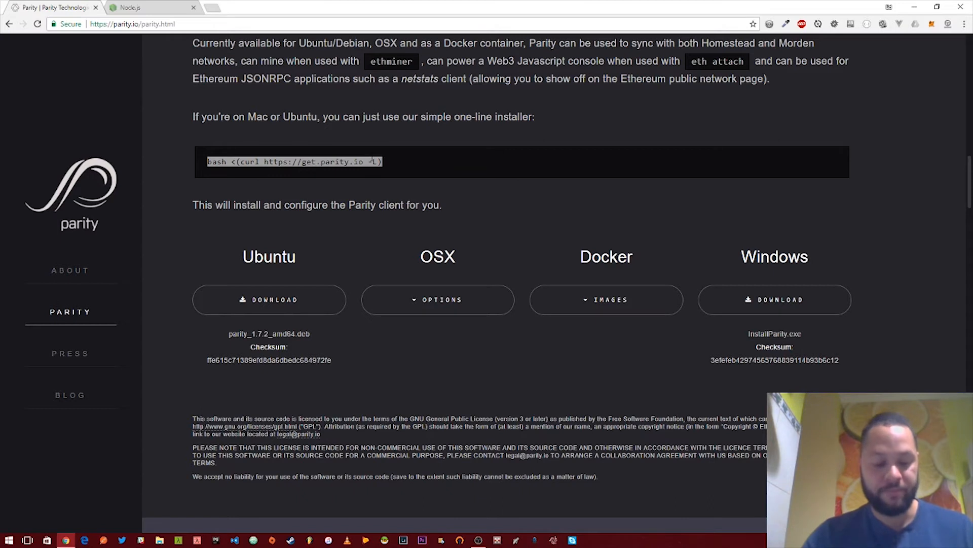
{"action": "mouse_move", "coordinate": [570, 164]}
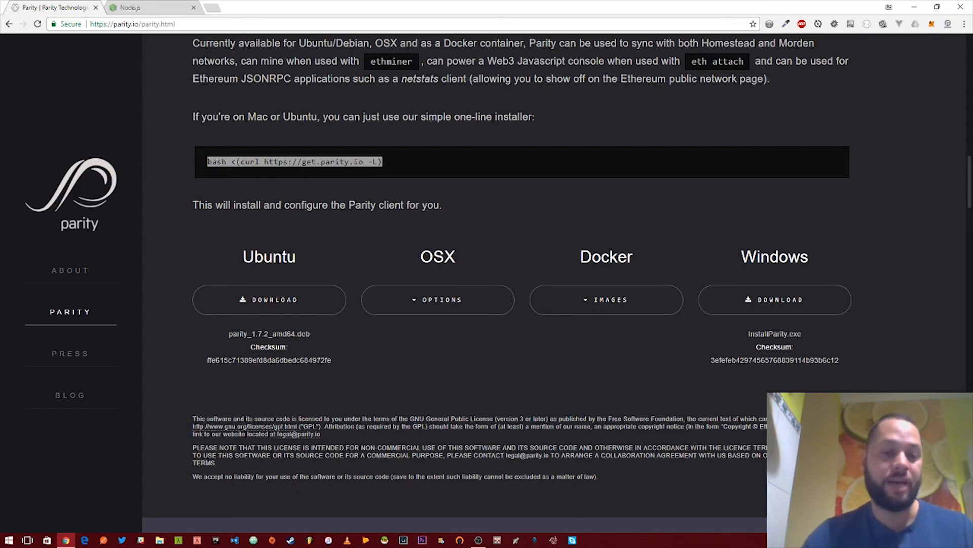
{"action": "mouse_move", "coordinate": [425, 171]}
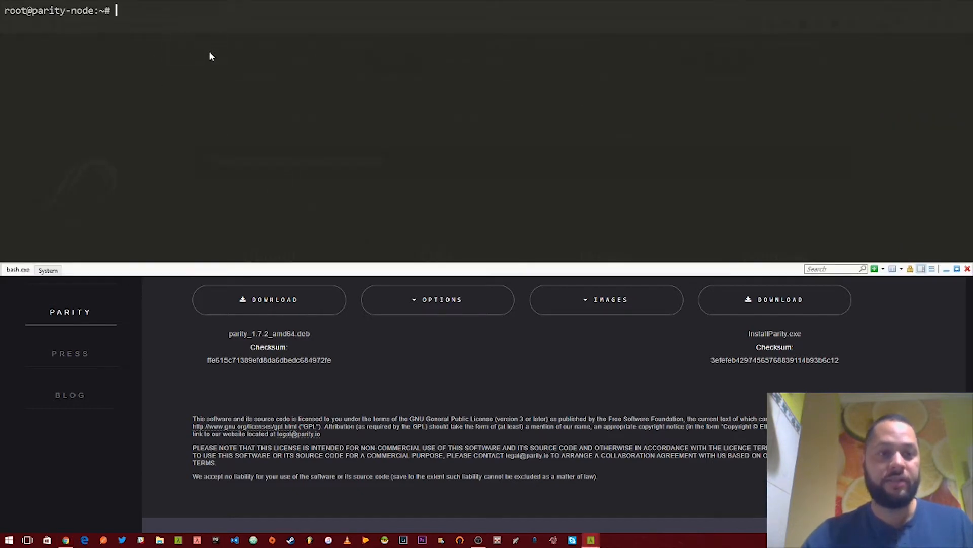
{"action": "mouse_move", "coordinate": [200, 65]}
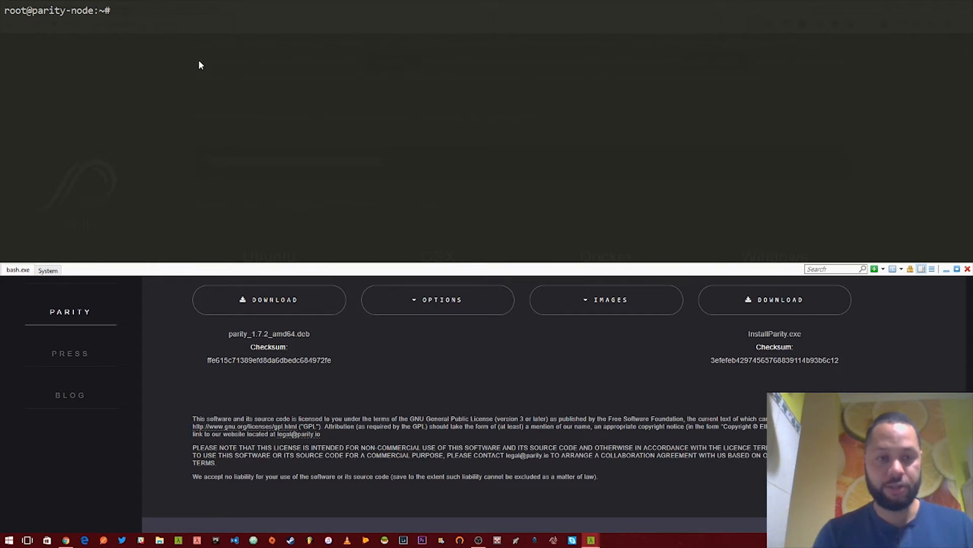
{"action": "type", "text": "bash <(curl https://get.parity.io -L)"}
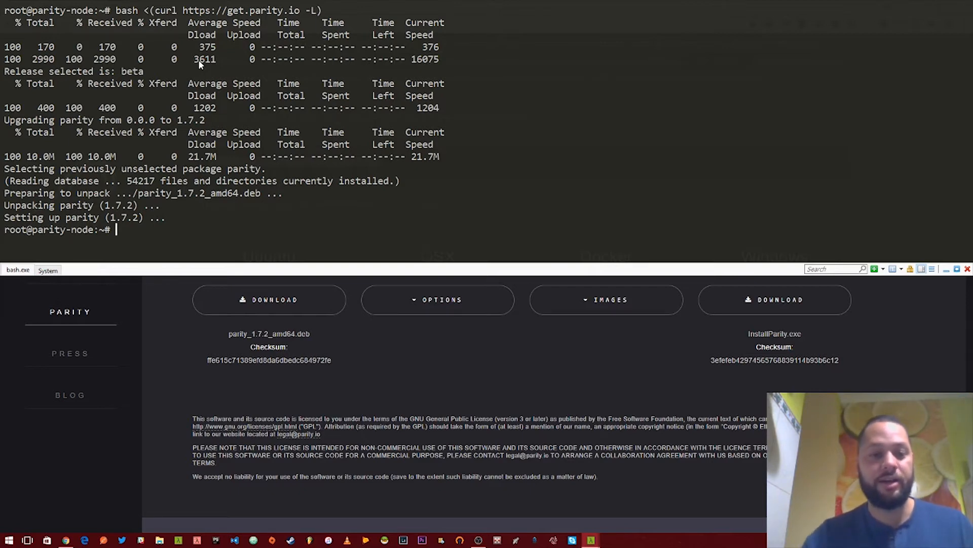
{"action": "mouse_move", "coordinate": [184, 195]}
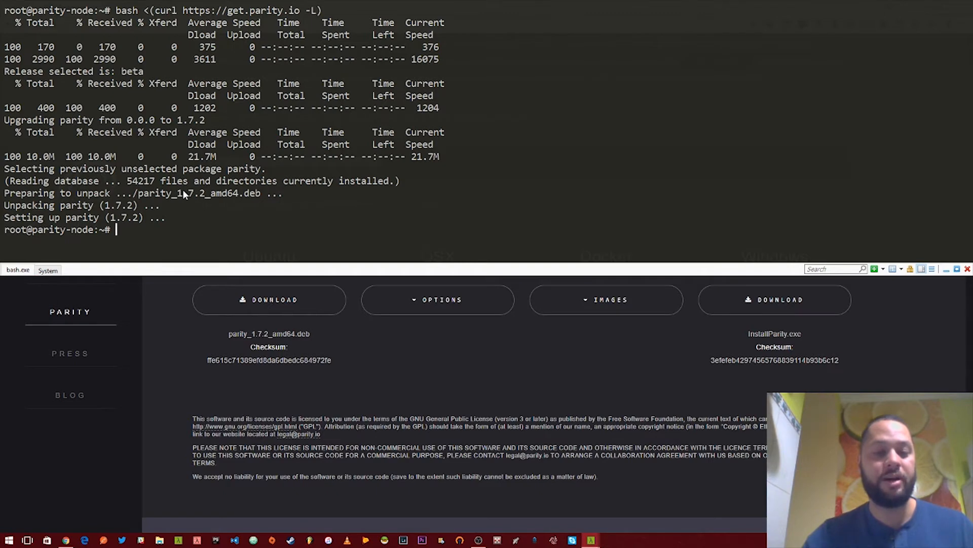
{"action": "mouse_move", "coordinate": [257, 184]}
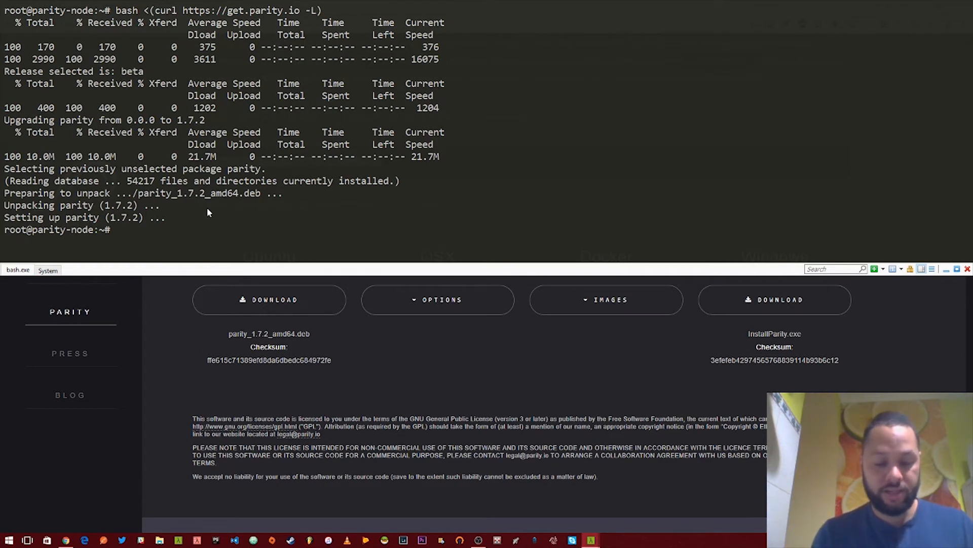
{"action": "type", "text": "sudo"}
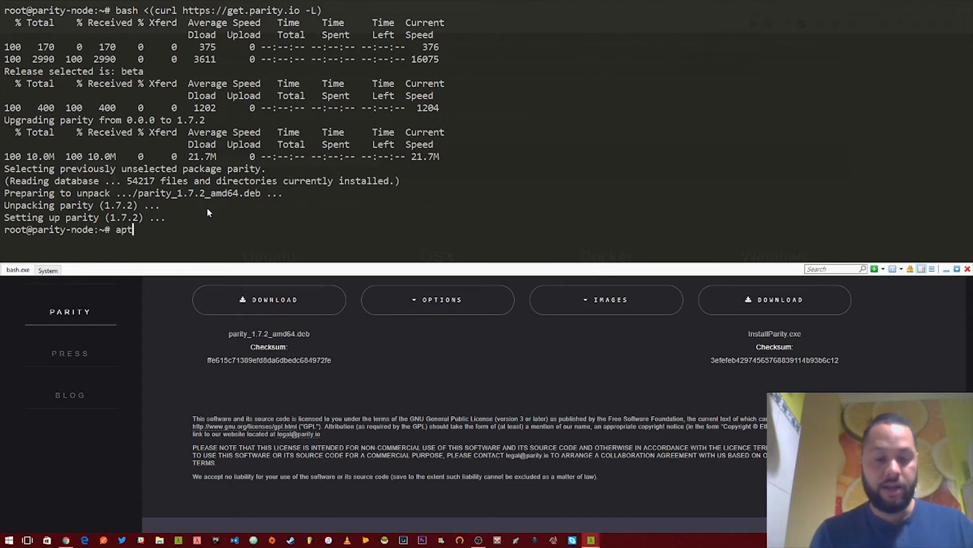
Step: Run the apt-get package list update on the server
{"action": "type", "text": "-get"}
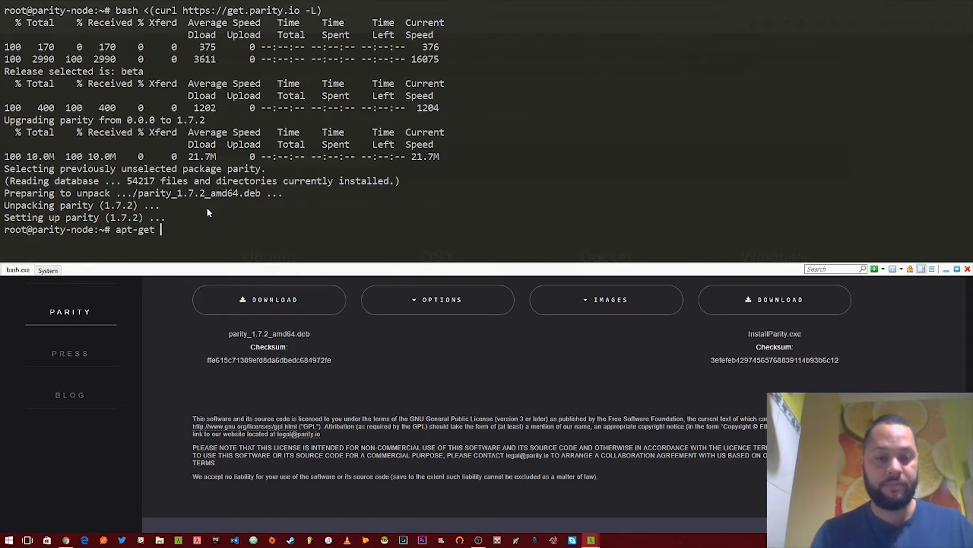
{"action": "key", "text": "Return"}
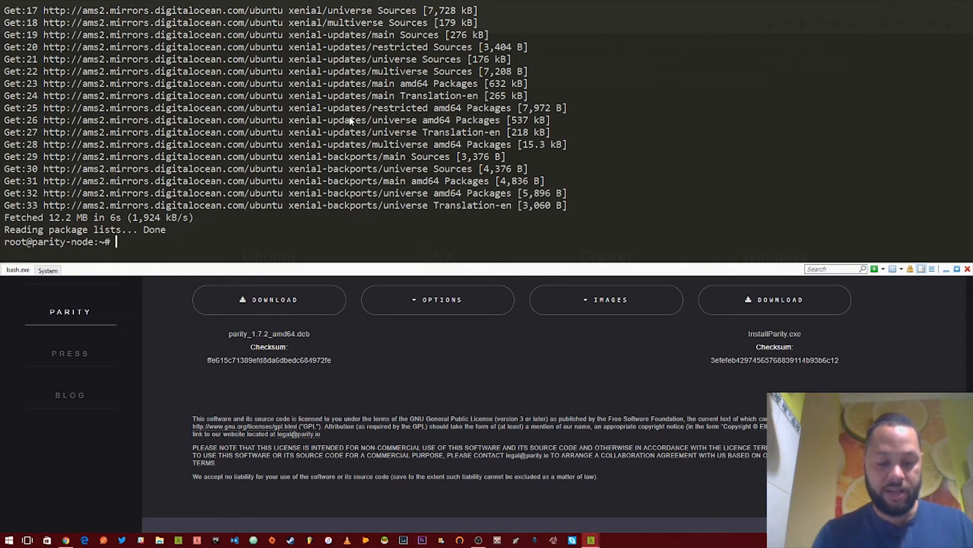
Step: Run apt-get install build-essential and answer y at the continue prompt
{"action": "type", "text": "apt-get"}
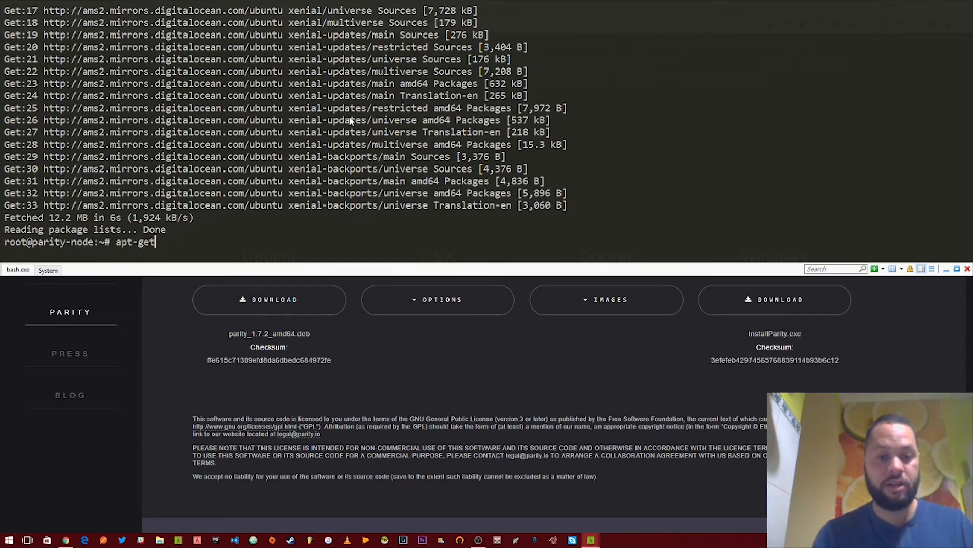
{"action": "type", "text": "install"}
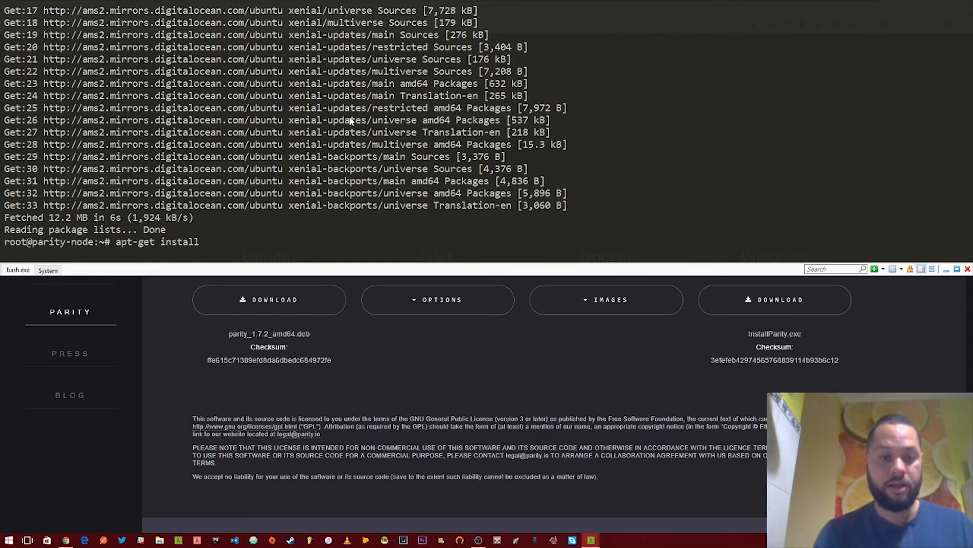
{"action": "type", "text": "build-"}
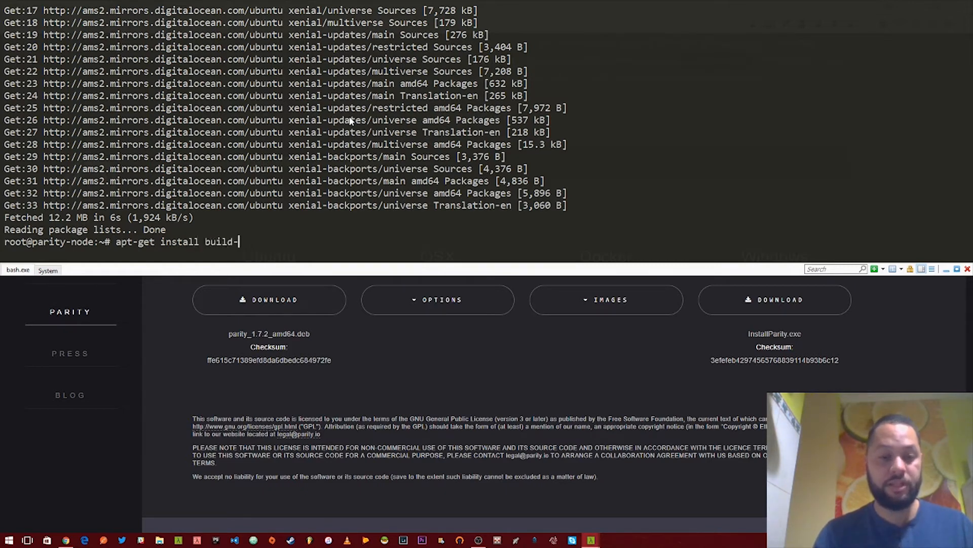
{"action": "type", "text": "essentia"}
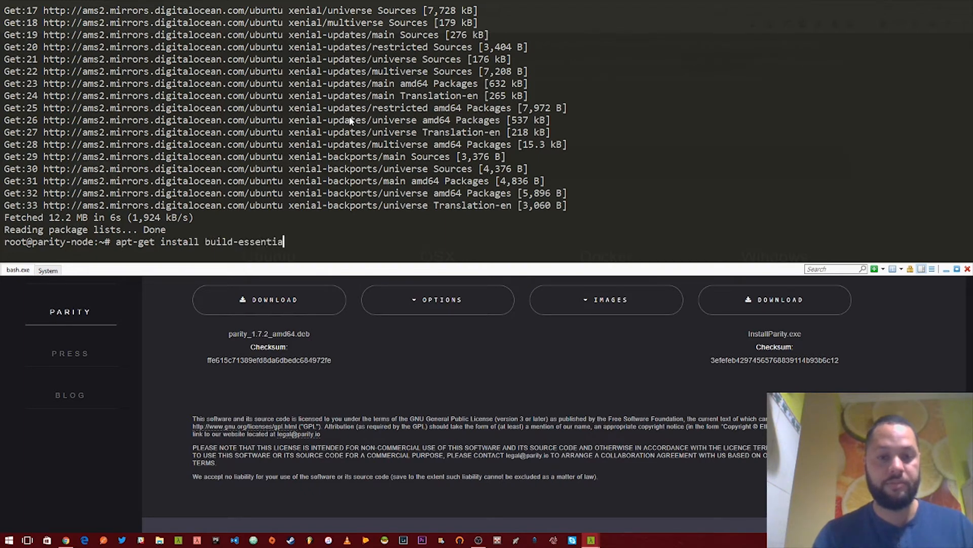
{"action": "key", "text": "Return"}
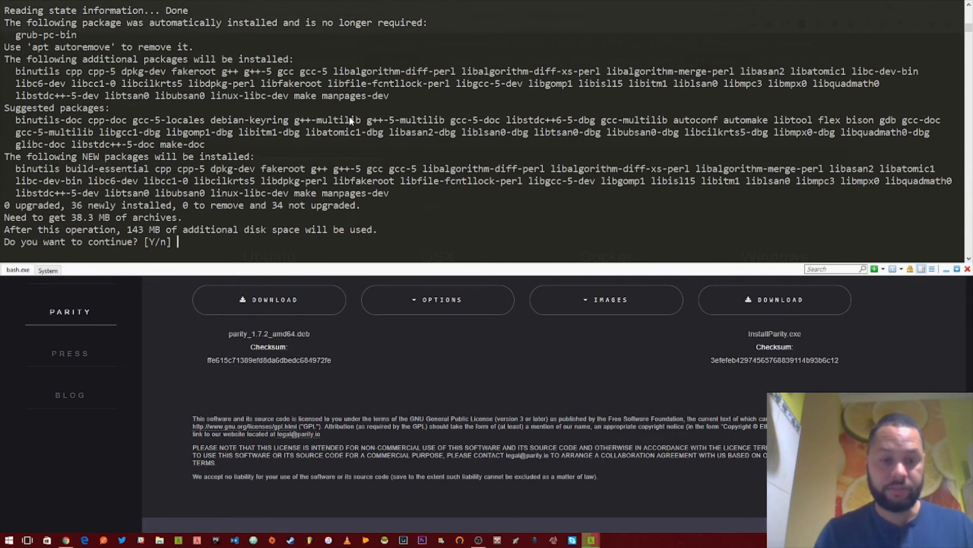
{"action": "type", "text": "y"}
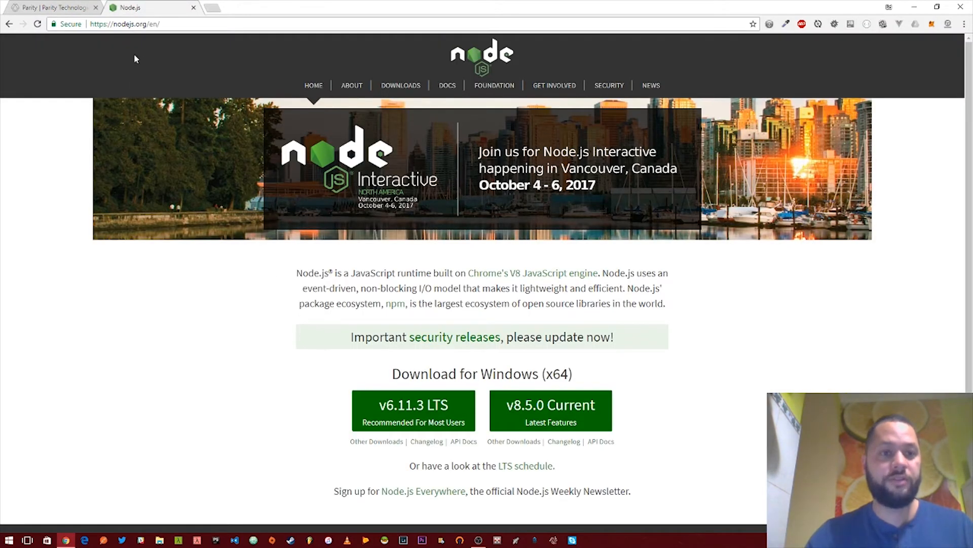
{"action": "mouse_move", "coordinate": [129, 37]}
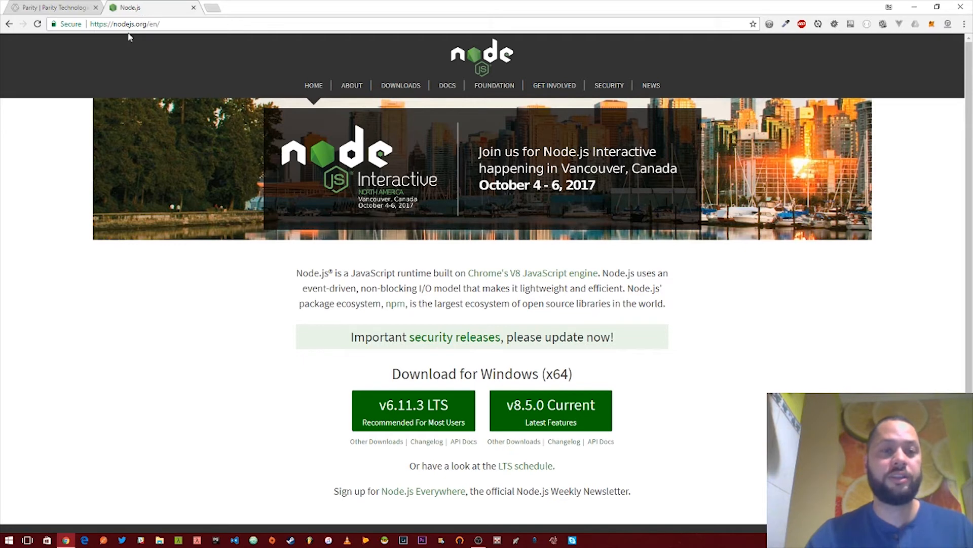
Step: Download the Node.js v8.5.0 Current installer and view the downloads page's additional links
{"action": "scroll", "scroll_direction": "down", "scroll_amount": 3}
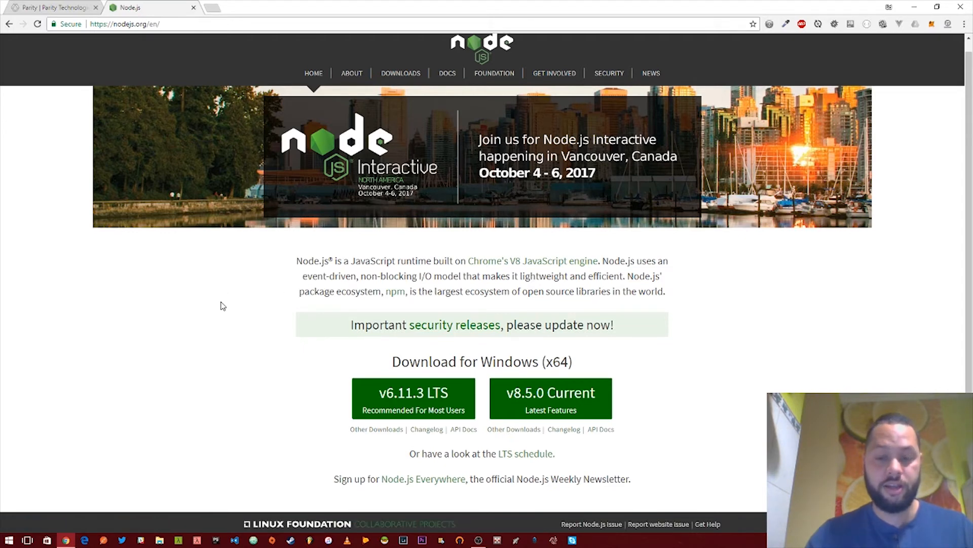
{"action": "left_click", "coordinate": [549, 313]}
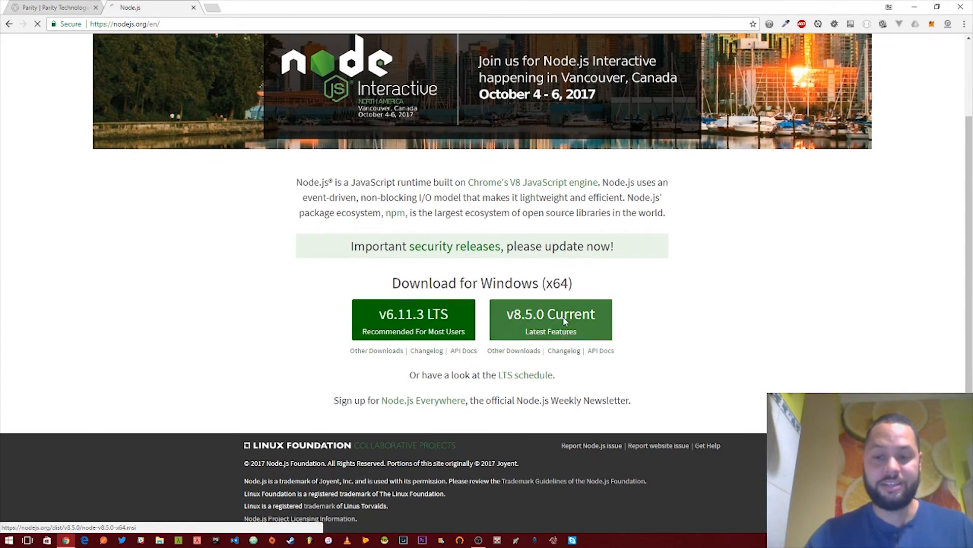
{"action": "left_click", "coordinate": [550, 314]}
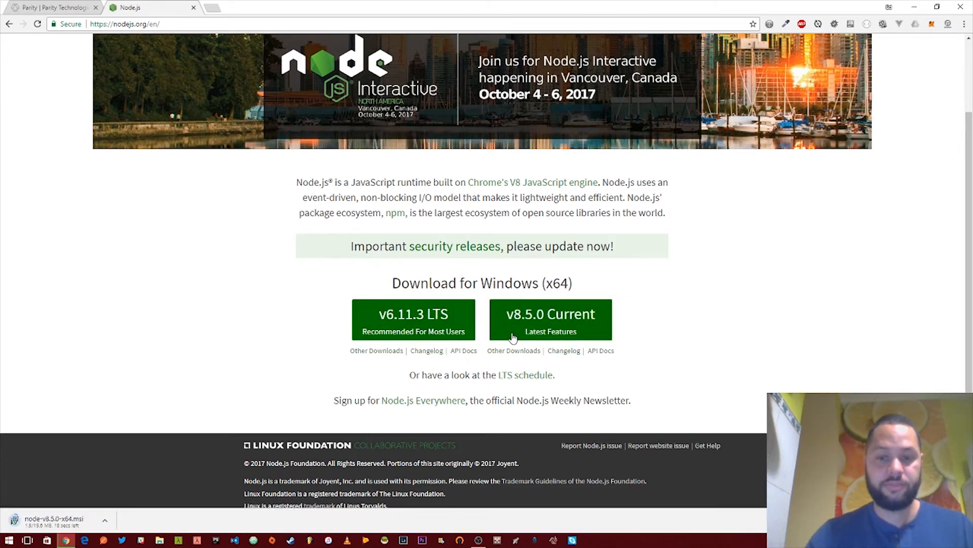
{"action": "scroll", "scroll_direction": "up", "scroll_amount": 3}
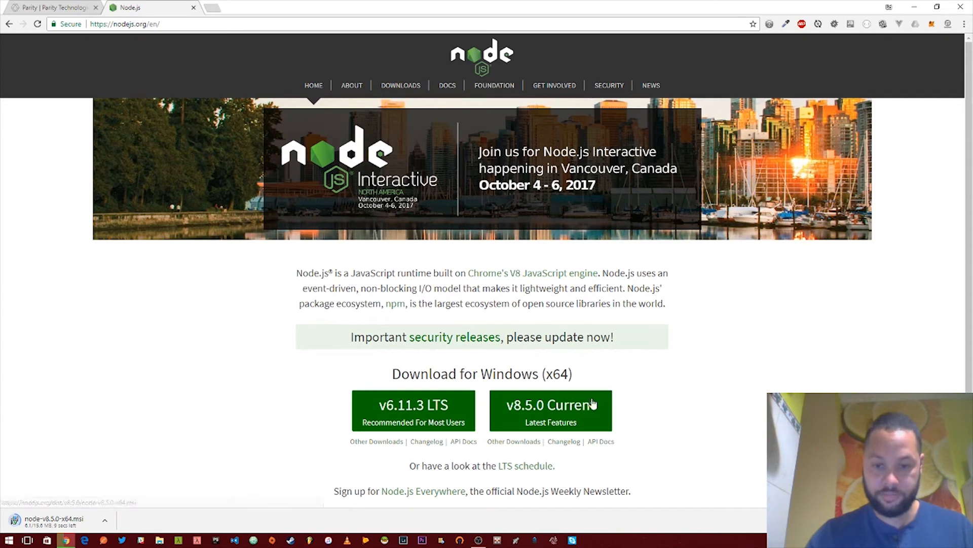
{"action": "mouse_move", "coordinate": [513, 437]}
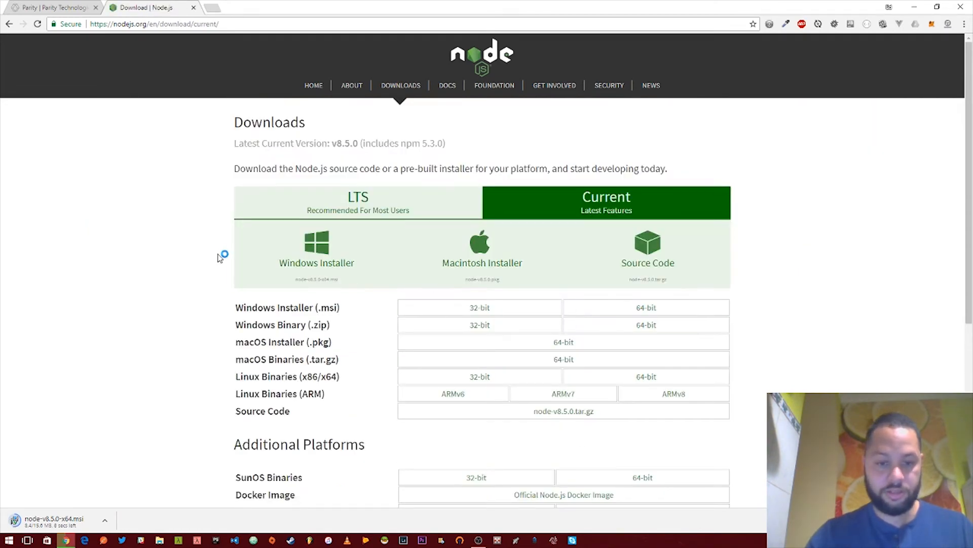
{"action": "scroll", "scroll_direction": "down", "scroll_amount": 3}
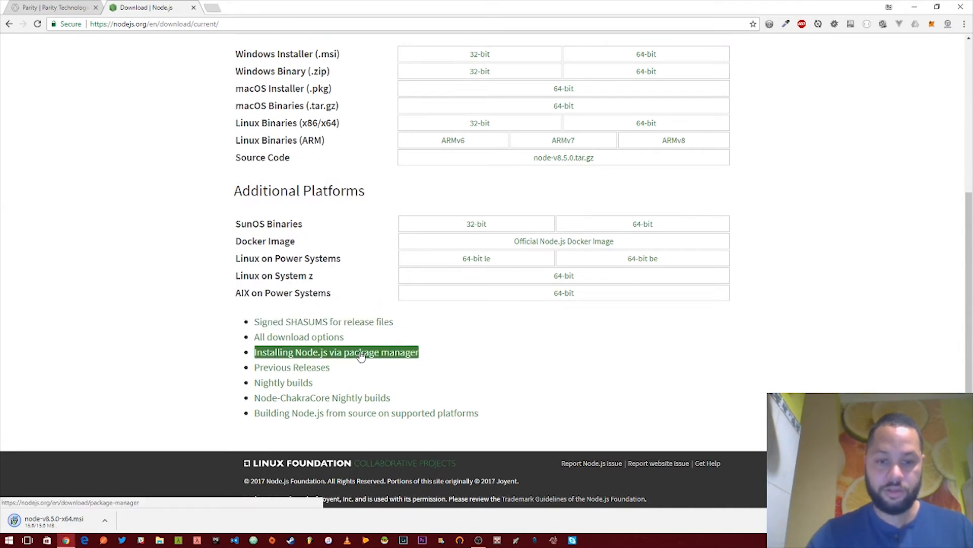
Step: View the package-manager install guide's Debian/Ubuntu section with the Node.js 8 NodeSource command
{"action": "left_click", "coordinate": [335, 352]}
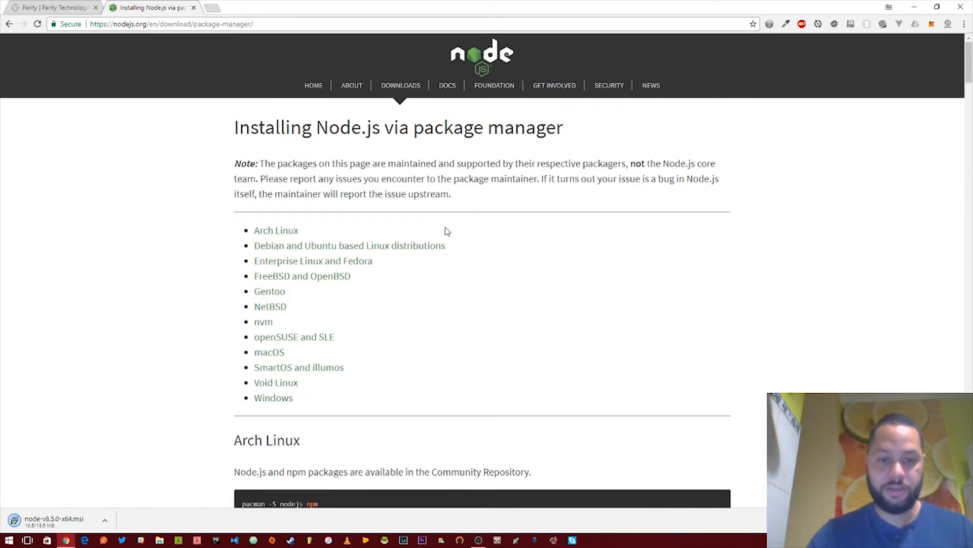
{"action": "scroll", "scroll_direction": "down", "scroll_amount": 3}
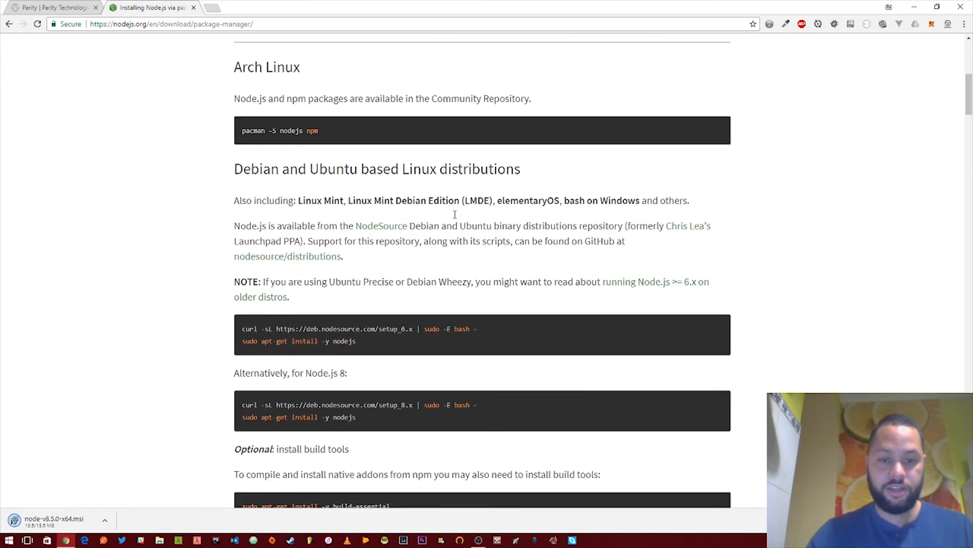
{"action": "scroll", "scroll_direction": "down", "scroll_amount": 3}
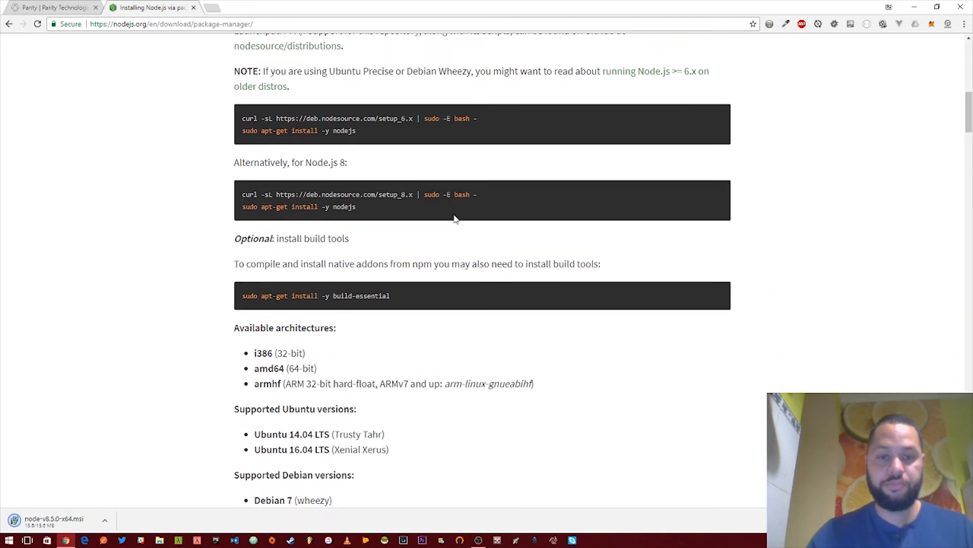
{"action": "scroll", "scroll_direction": "down", "scroll_amount": 3}
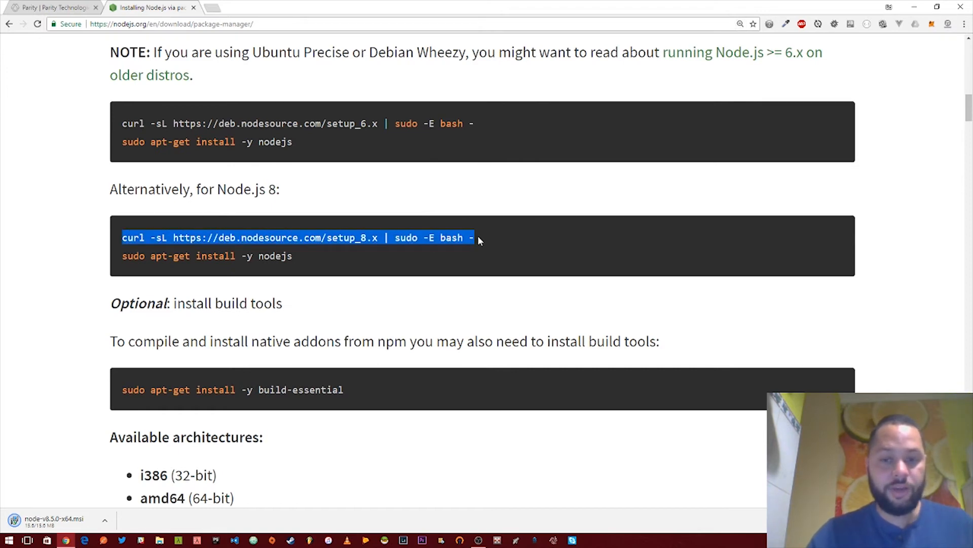
{"action": "mouse_move", "coordinate": [466, 250]}
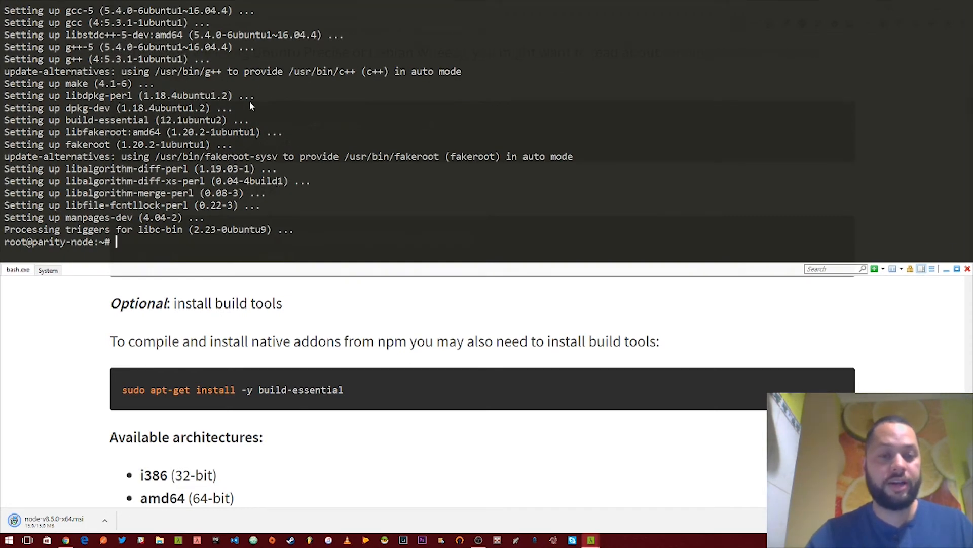
{"action": "mouse_move", "coordinate": [183, 247]}
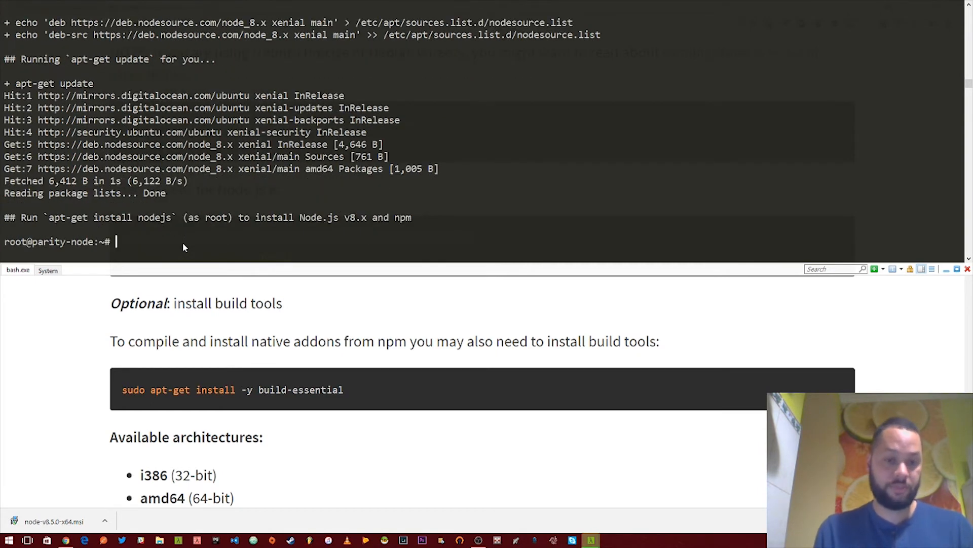
Step: Run apt-get install nodejs and confirm with y
{"action": "type", "text": "a"}
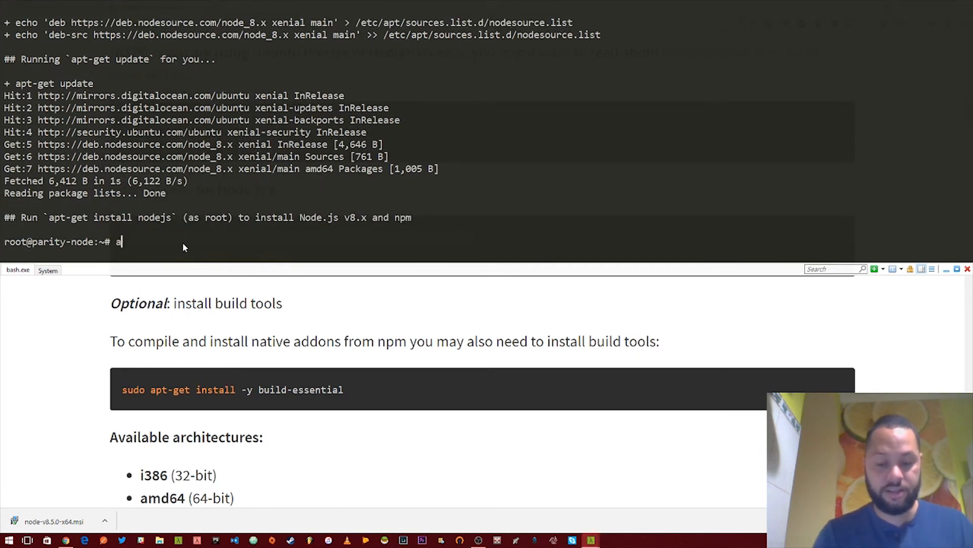
{"action": "type", "text": "pt-get install nodejs"}
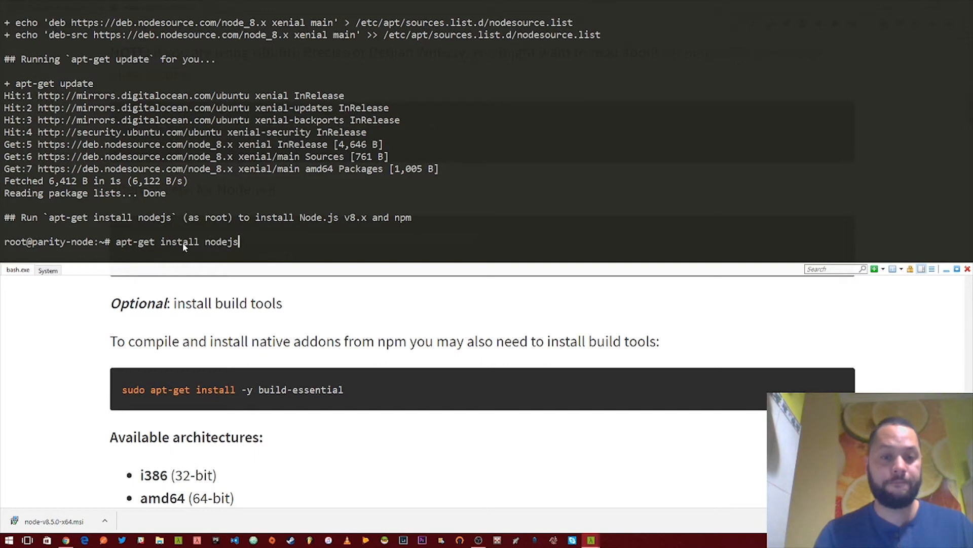
{"action": "key", "text": "Return"}
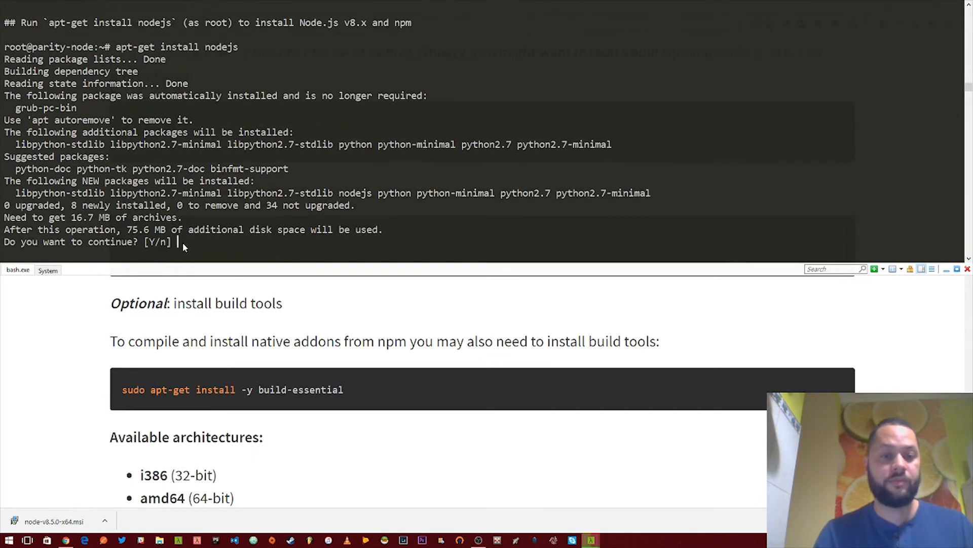
{"action": "type", "text": "y"}
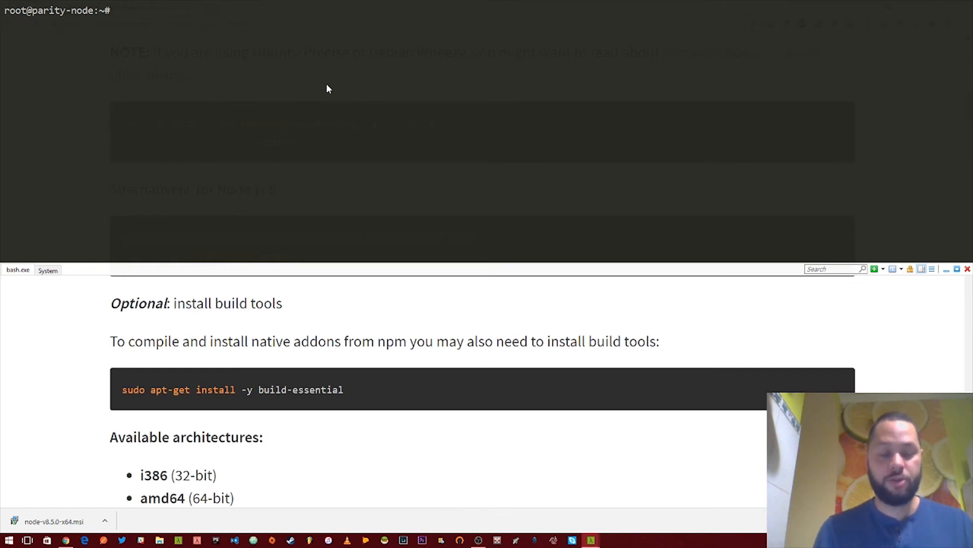
Step: Enter npm install web3 to install the web3 library
{"action": "type", "text": "npm"}
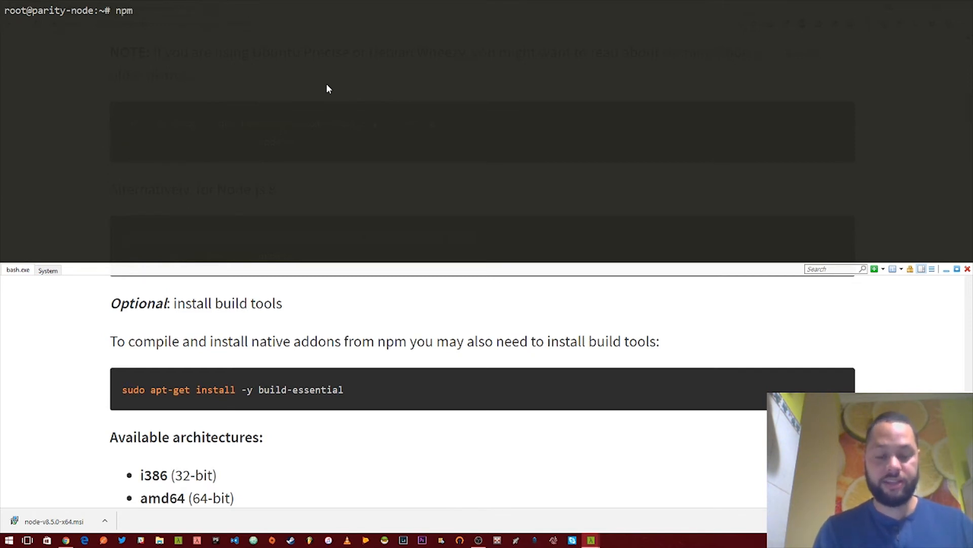
{"action": "type", "text": "ins"}
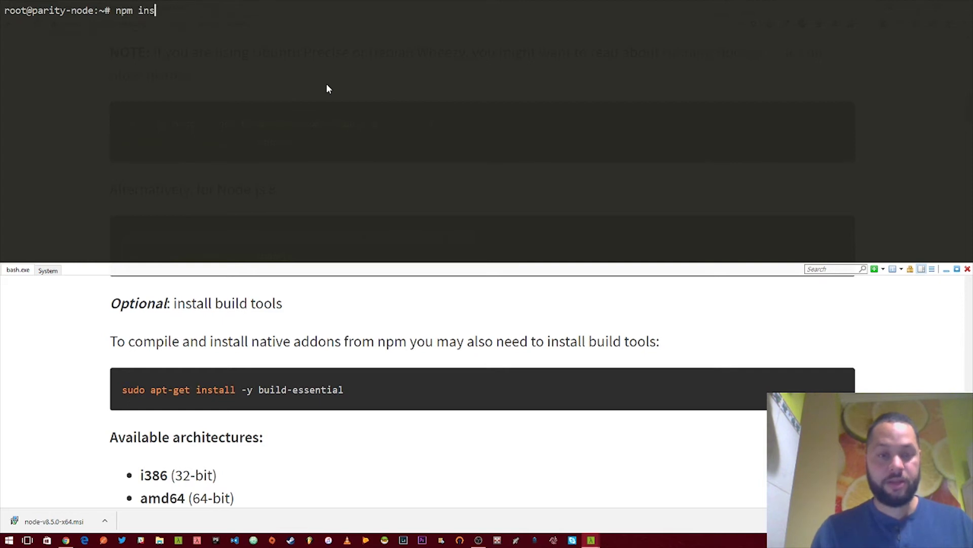
{"action": "type", "text": "tall web3"}
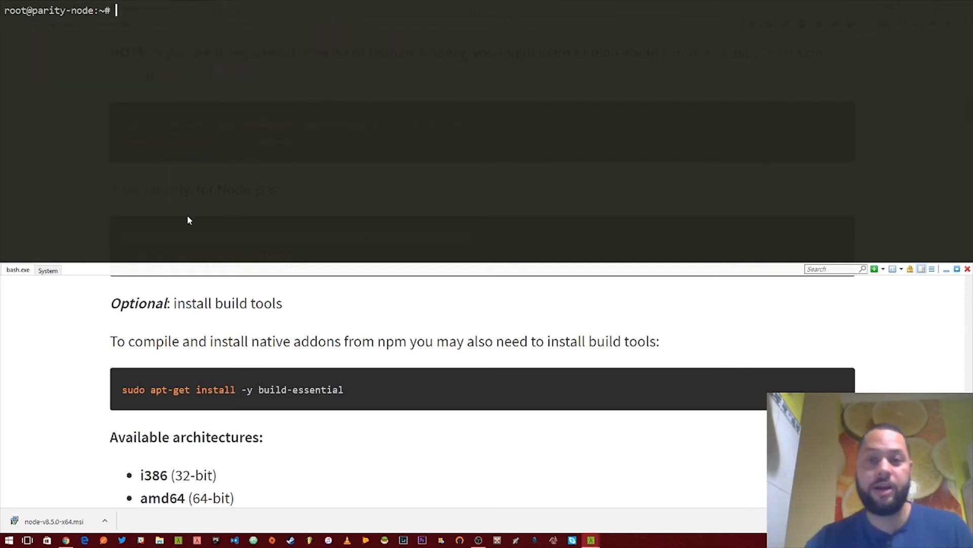
Step: Launch the parity command so the v1.7.2 node starts on the Foundation chain
{"action": "type", "text": "pa"}
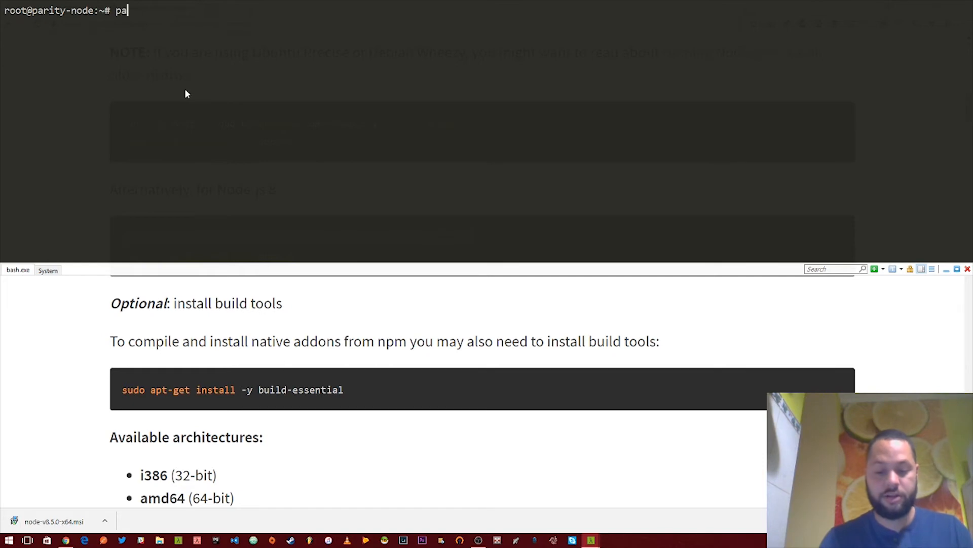
{"action": "type", "text": "rity"}
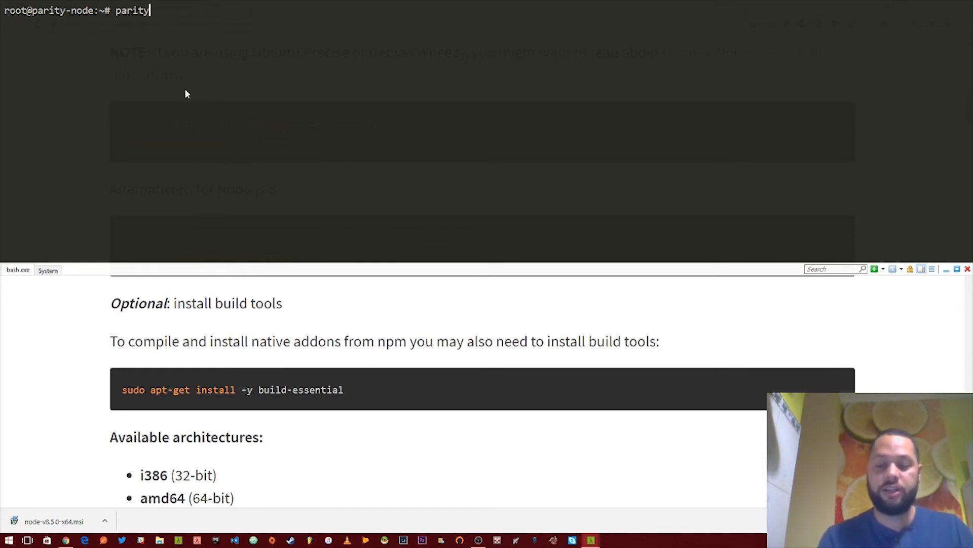
{"action": "key", "text": "Return"}
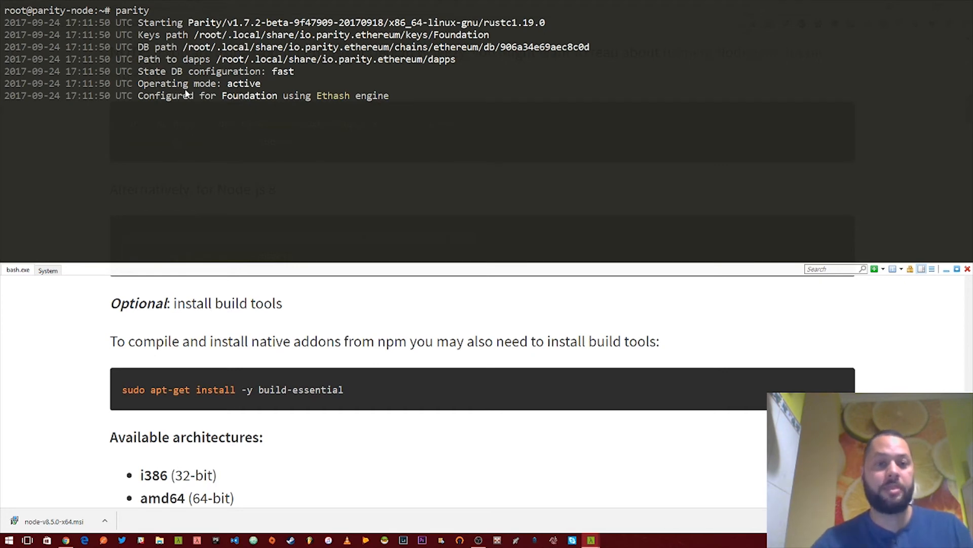
{"action": "mouse_move", "coordinate": [397, 109]}
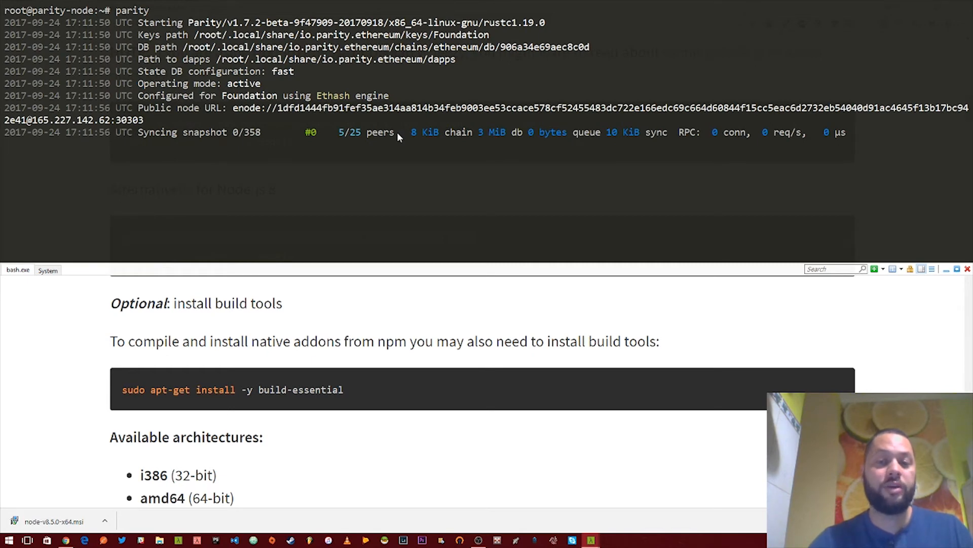
{"action": "mouse_move", "coordinate": [383, 108]}
{"action": "type", "text": "node"}
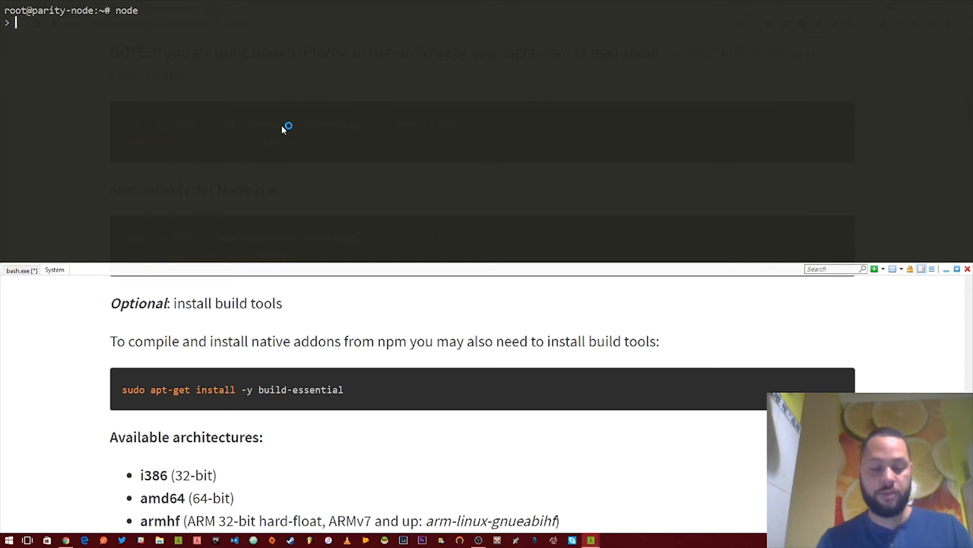
Step: In the Node REPL, run var Web3 = require('web3'); to load the library
{"action": "type", "text": "var Web3"}
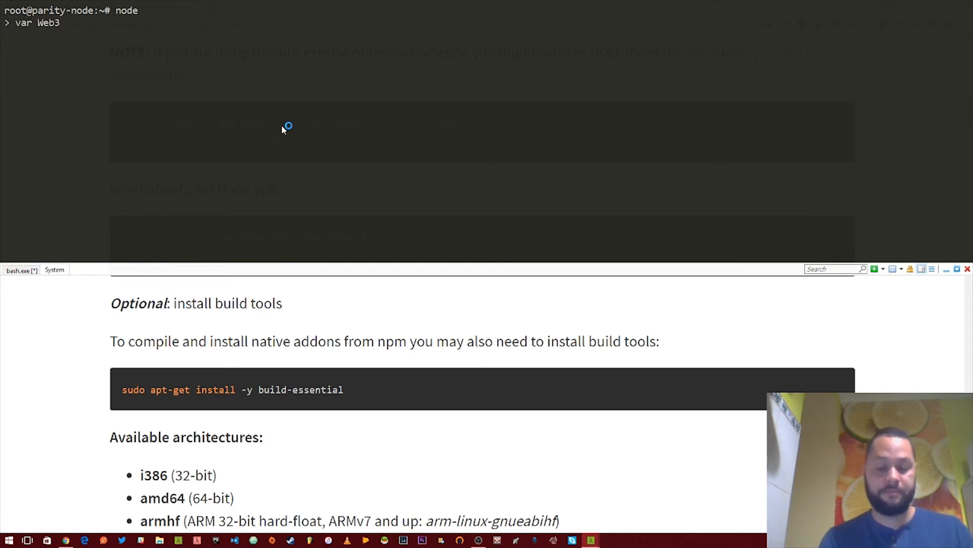
{"action": "type", "text": "= require"}
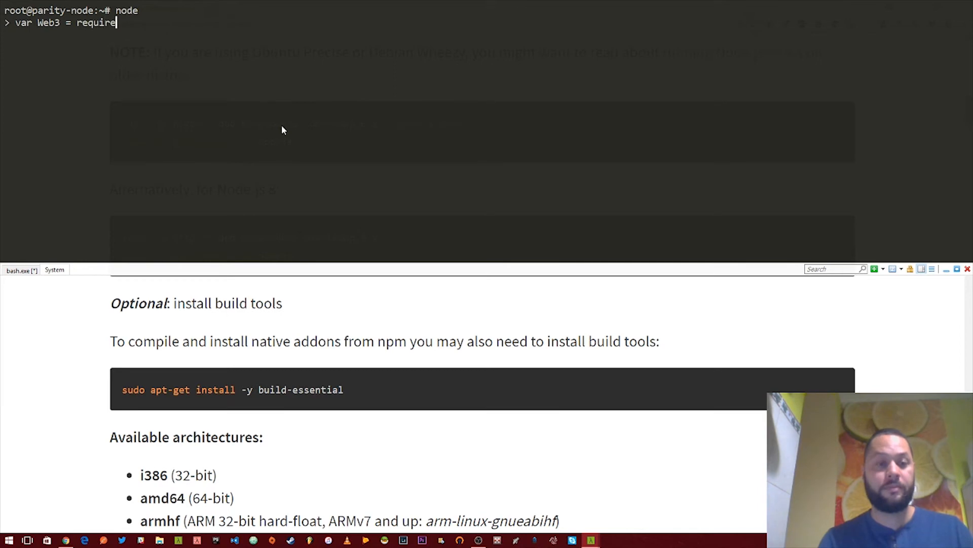
{"action": "type", "text": "('web3"}
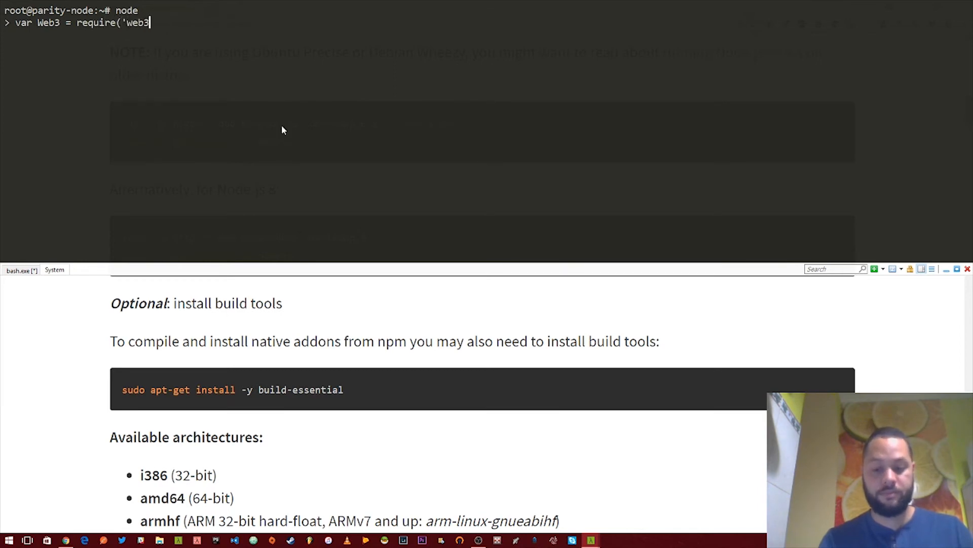
{"action": "type", "text": "');"}
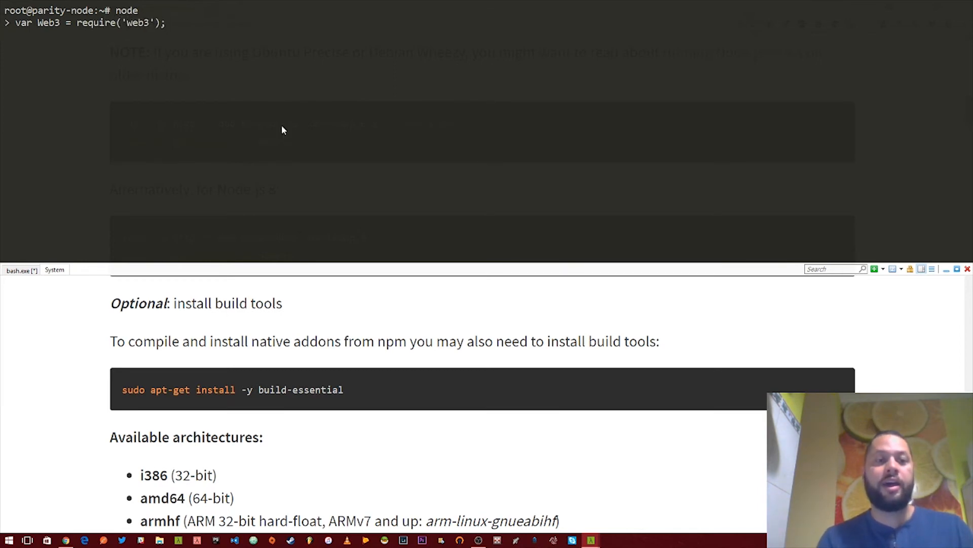
{"action": "key", "text": "Return"}
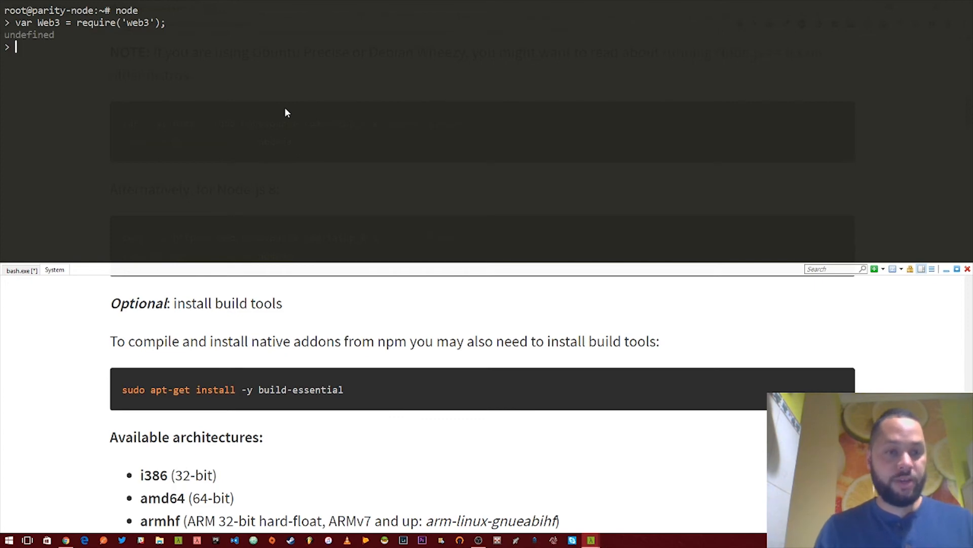
Step: Create the instance with var web3 = new Web3
{"action": "type", "text": "ve"}
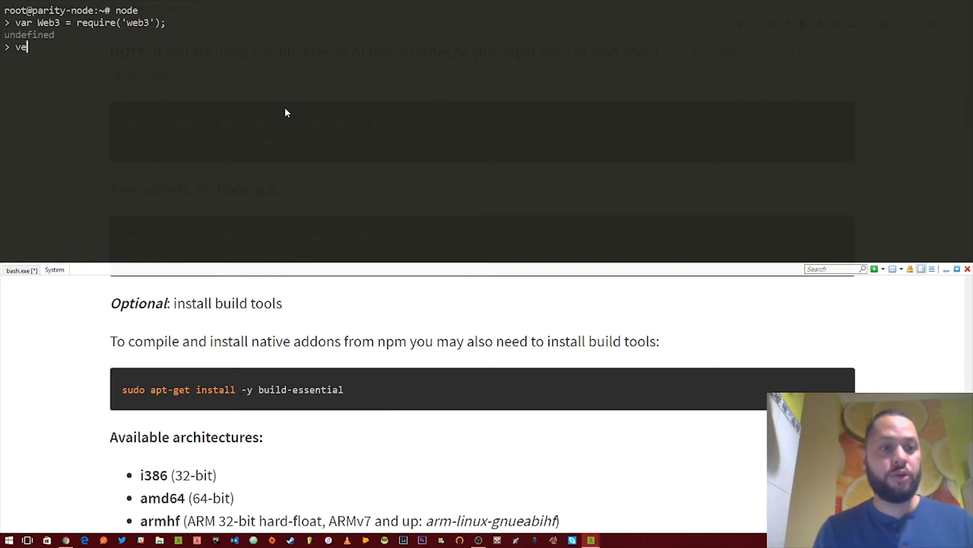
{"action": "type", "text": "ar"}
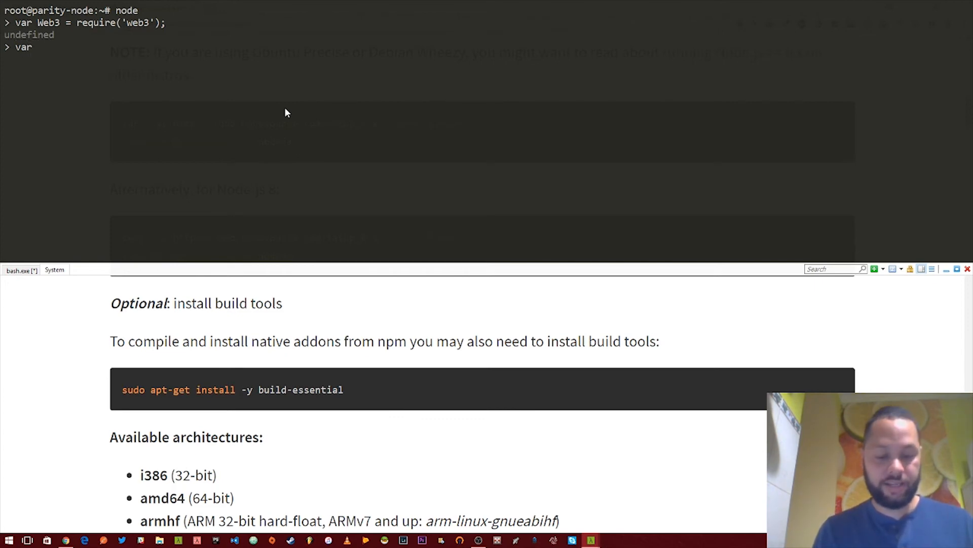
{"action": "type", "text": "web3"}
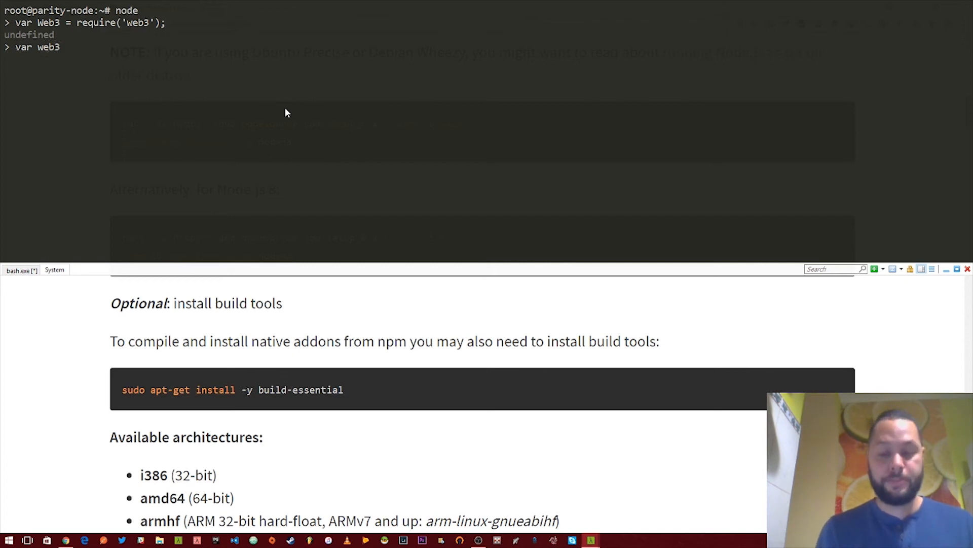
{"action": "type", "text": "= new Web3"}
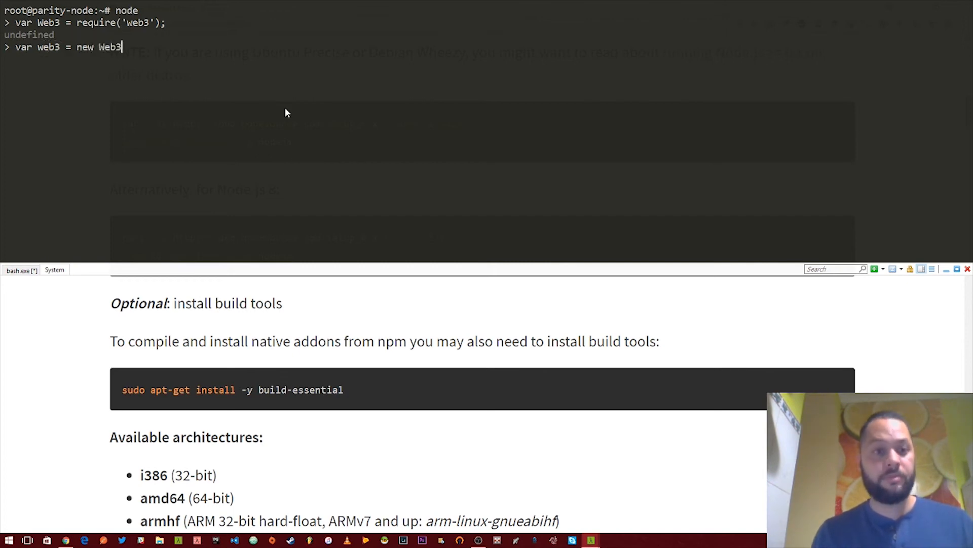
{"action": "key", "text": "Return"}
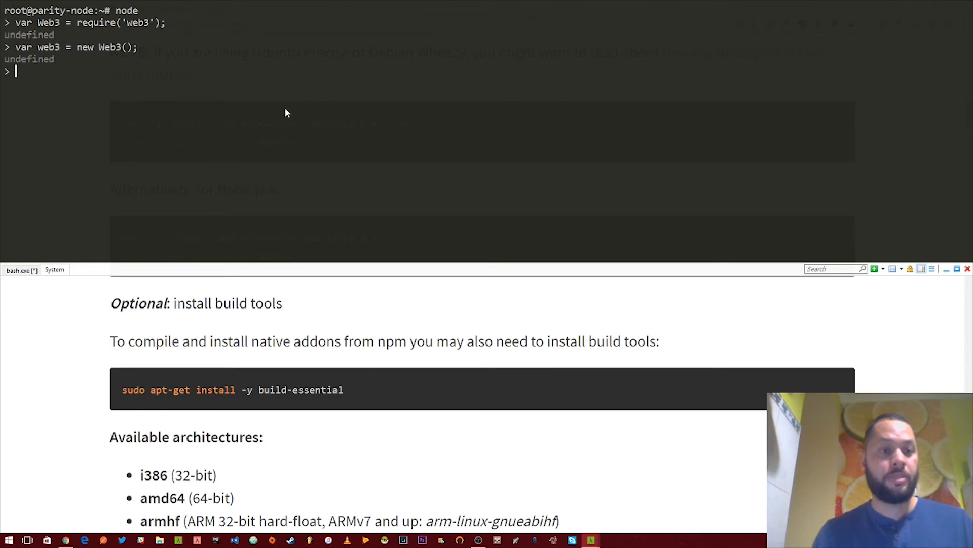
{"action": "type", "text": "web"}
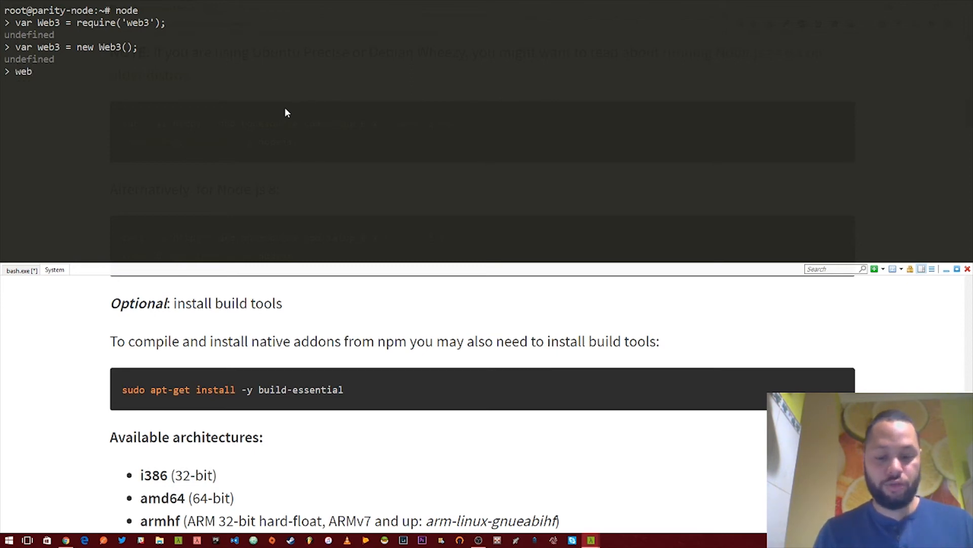
{"action": "type", "text": "3."}
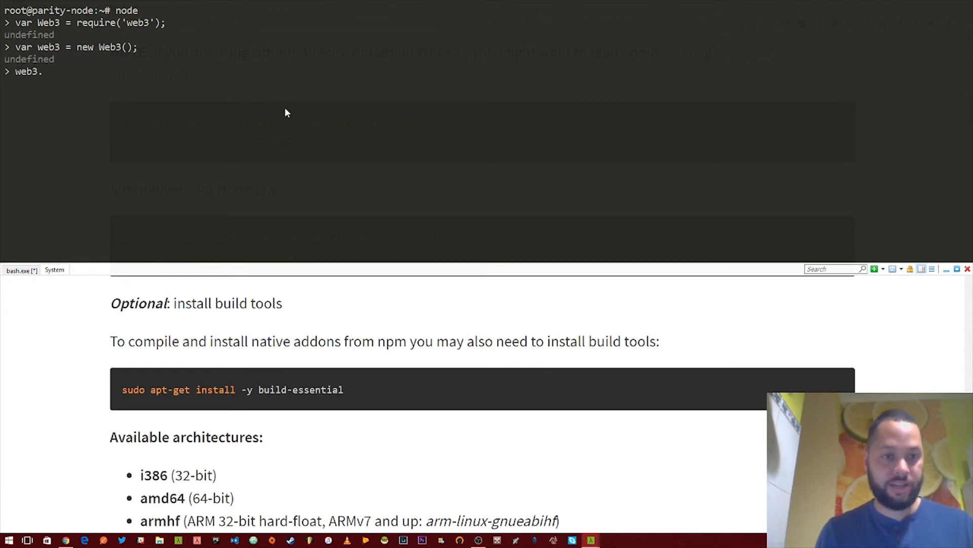
{"action": "type", "text": "se"}
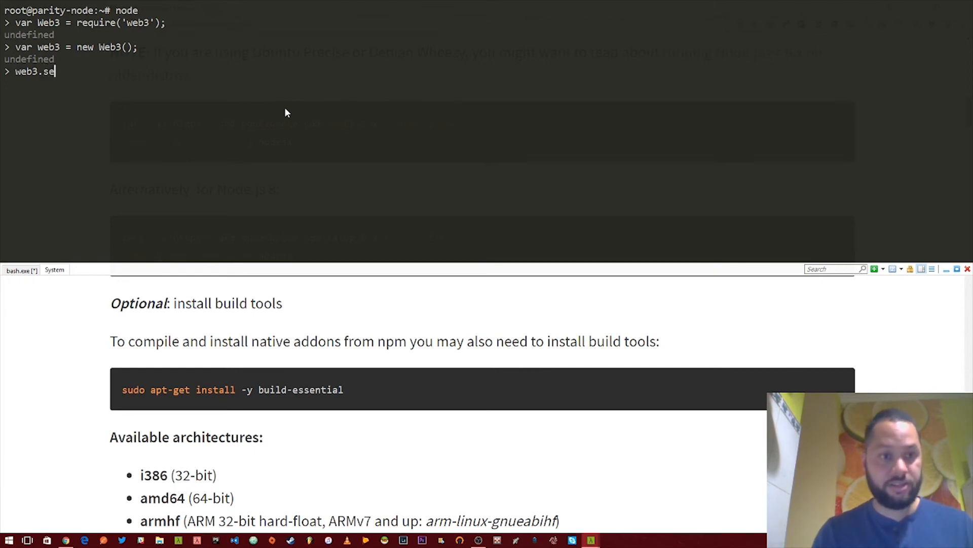
{"action": "type", "text": "tProvider"}
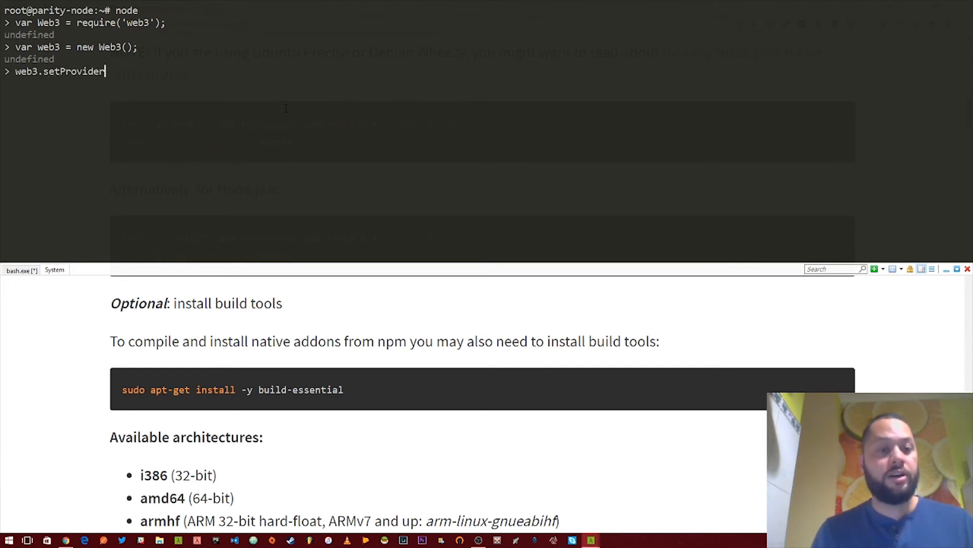
{"action": "type", "text": "(new"}
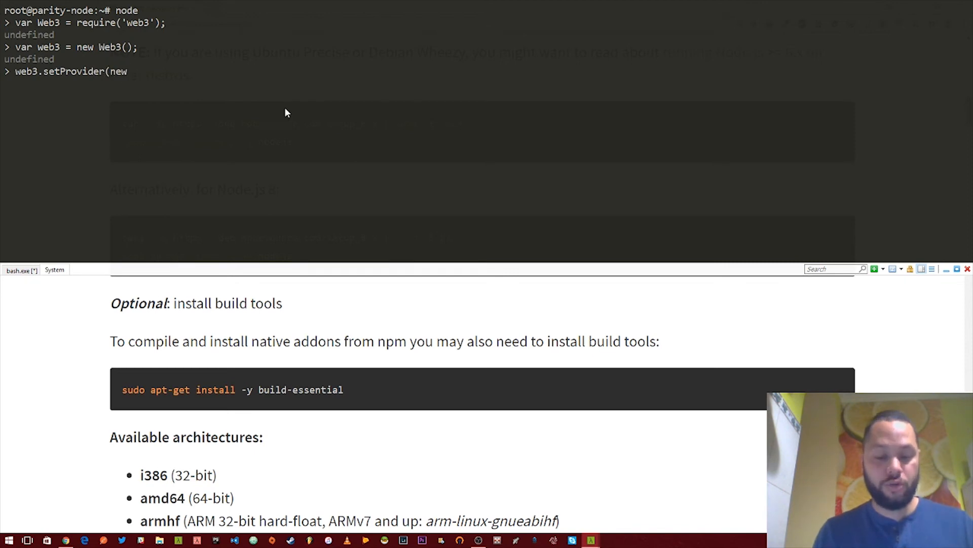
{"action": "type", "text": "Web3."}
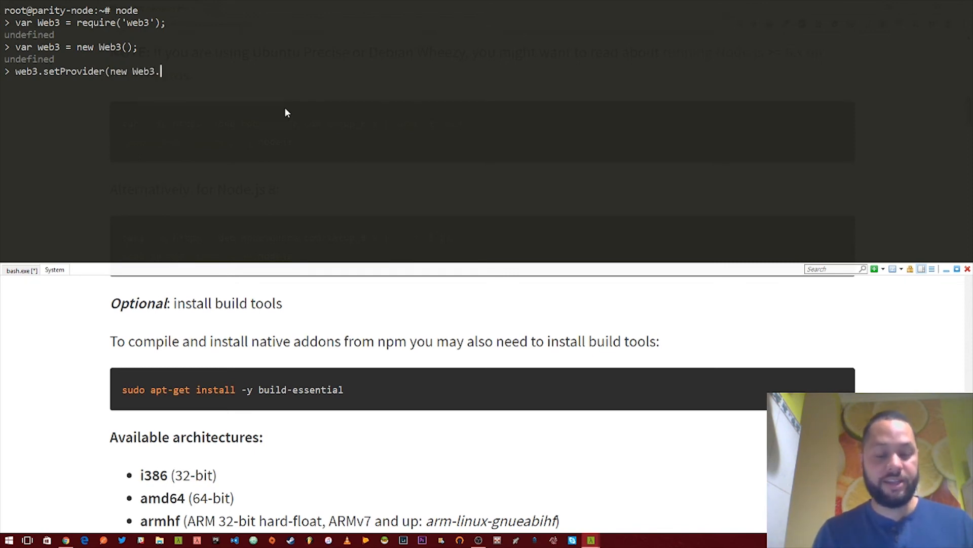
{"action": "type", "text": "providers."}
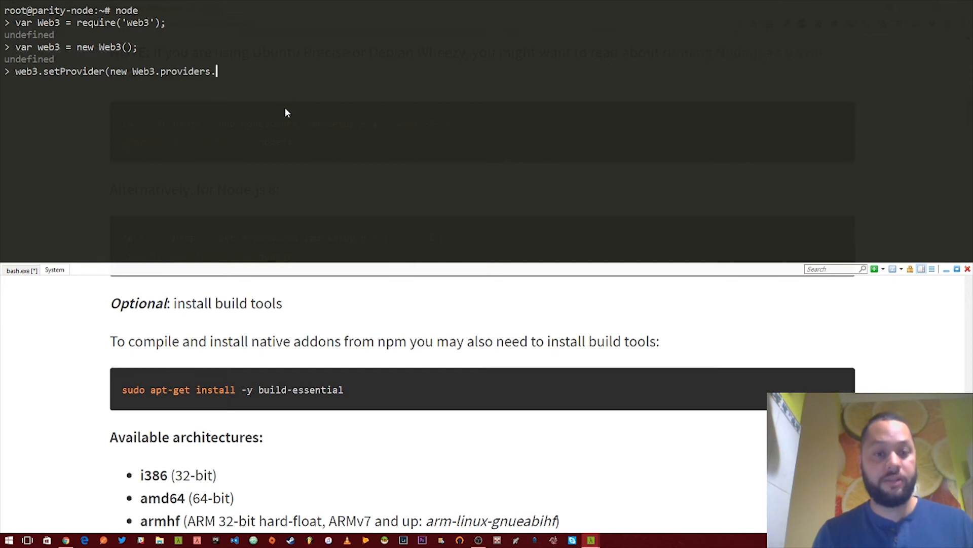
{"action": "type", "text": "HttpProv"}
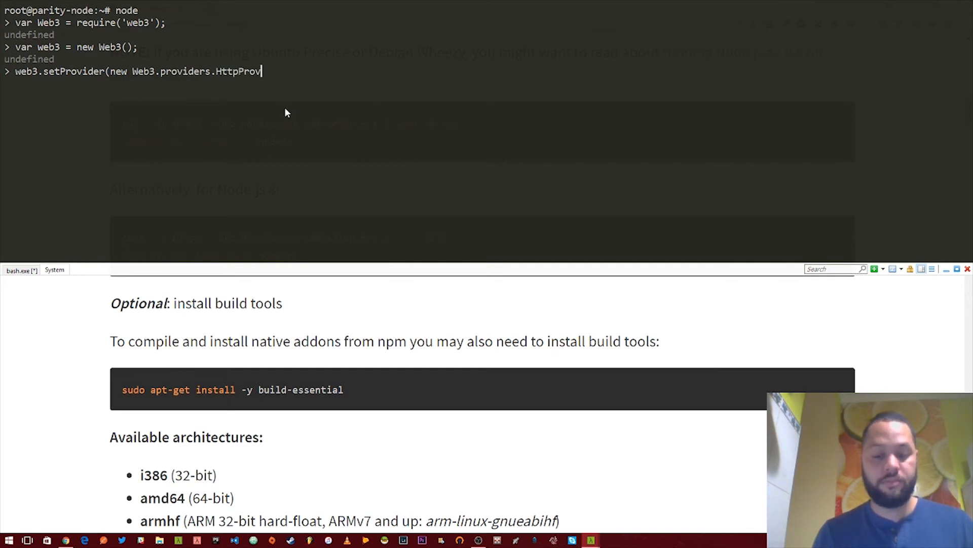
{"action": "type", "text": "ider("}
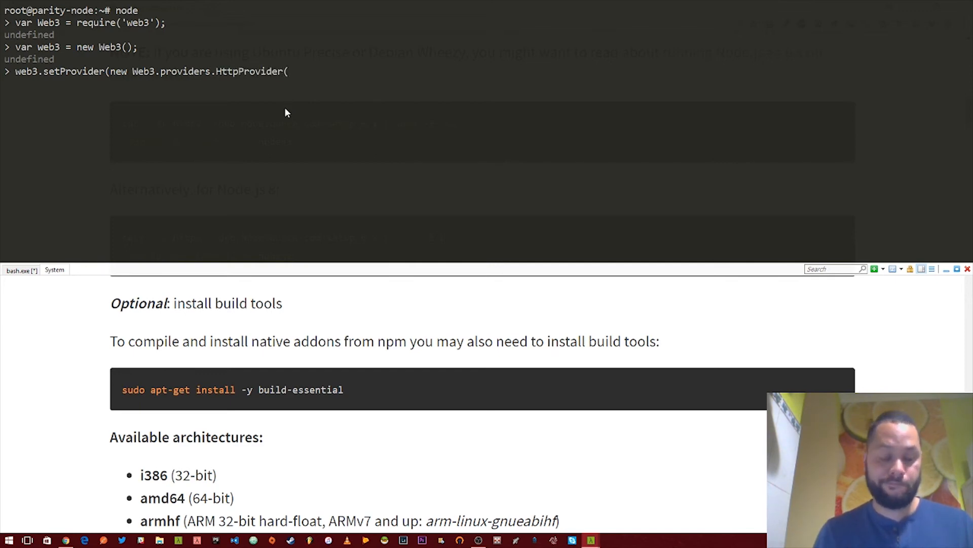
{"action": "type", "text": "'http:"}
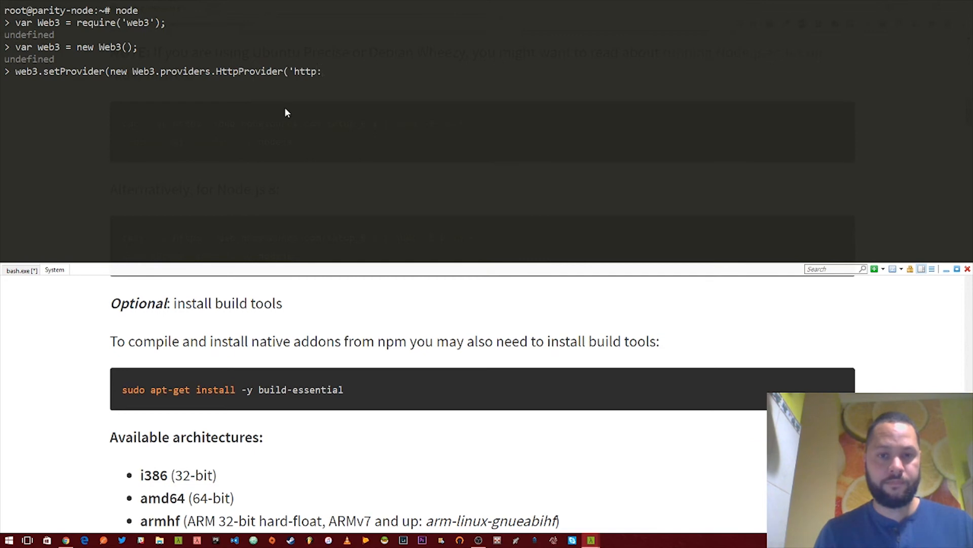
{"action": "type", "text": "//localhost"}
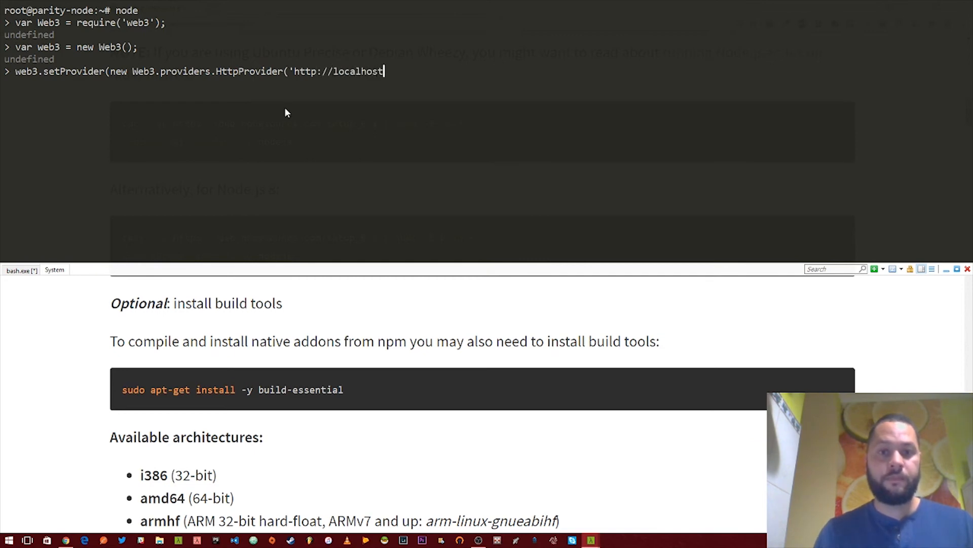
{"action": "type", "text": ":"}
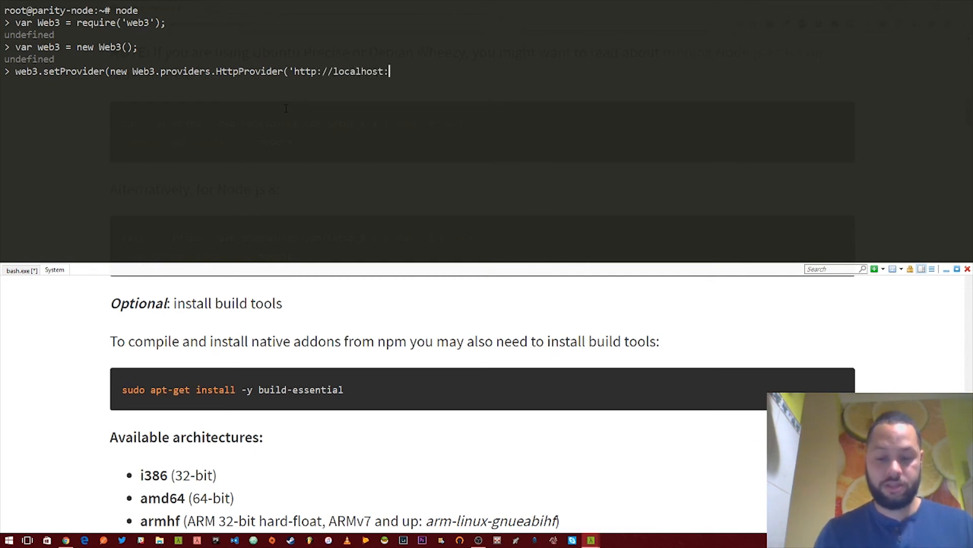
{"action": "type", "text": "8545"}
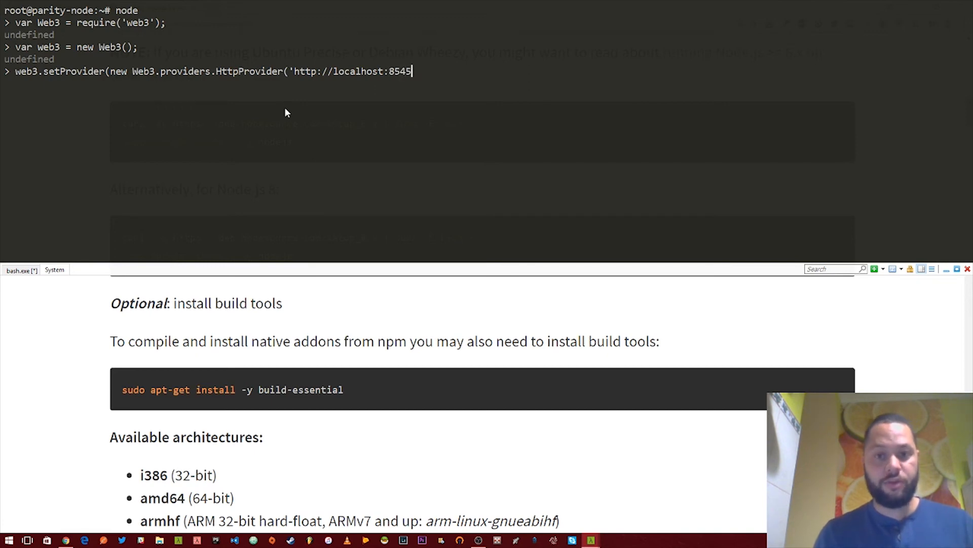
{"action": "type", "text": "'))"}
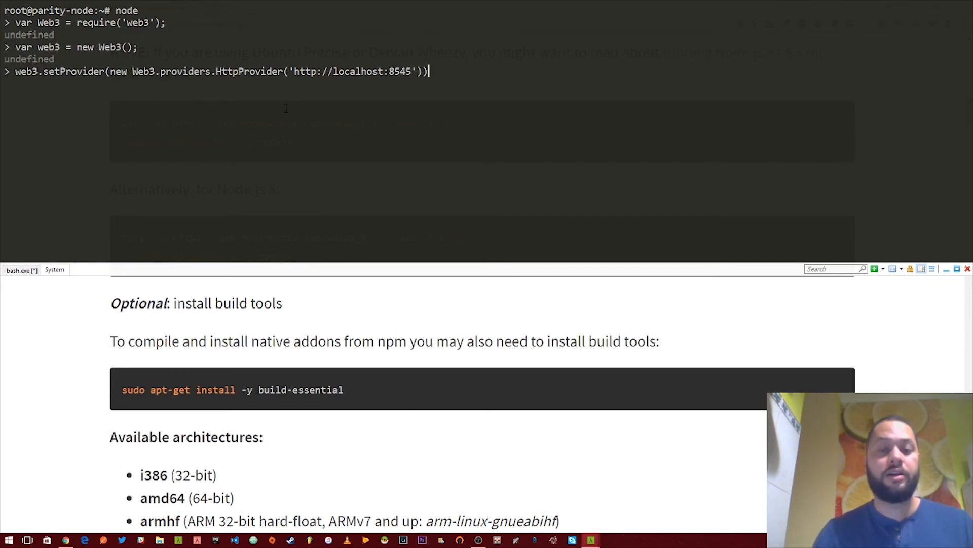
{"action": "key", "text": "Return"}
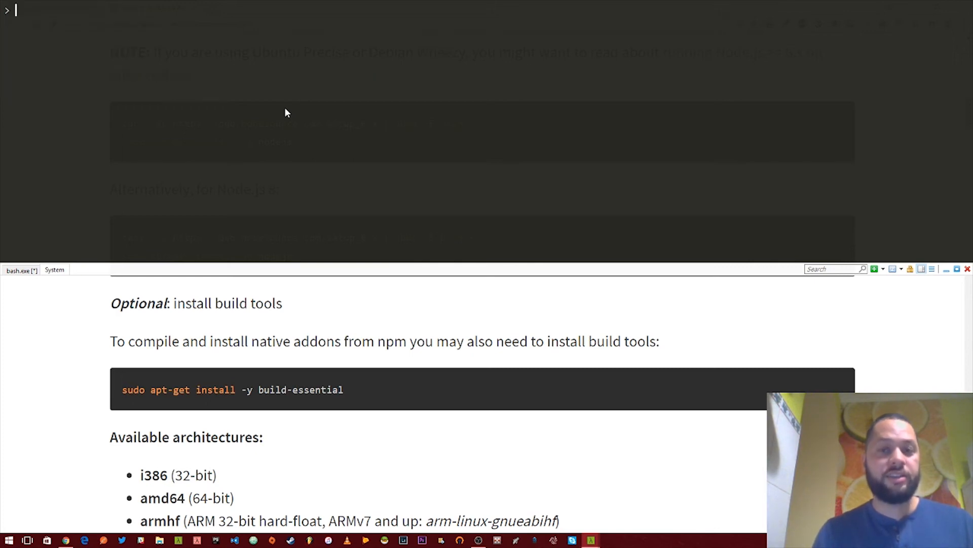
{"action": "mouse_move", "coordinate": [277, 122]}
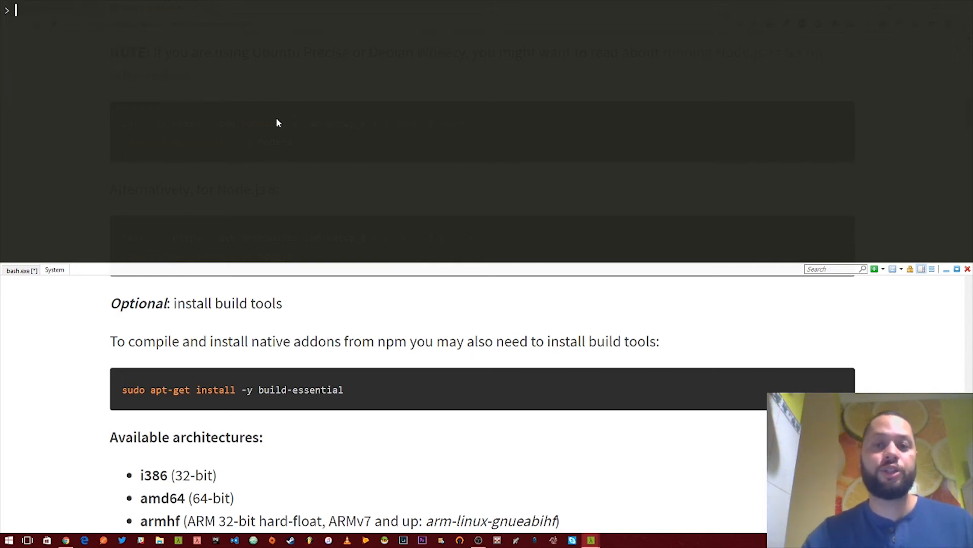
{"action": "left_click", "coordinate": [20, 270]}
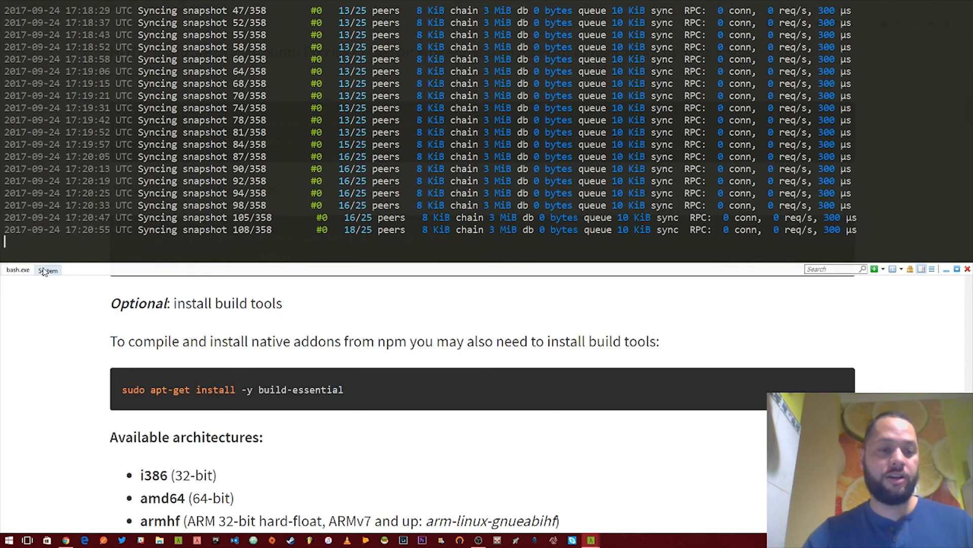
{"action": "left_click", "coordinate": [48, 269]}
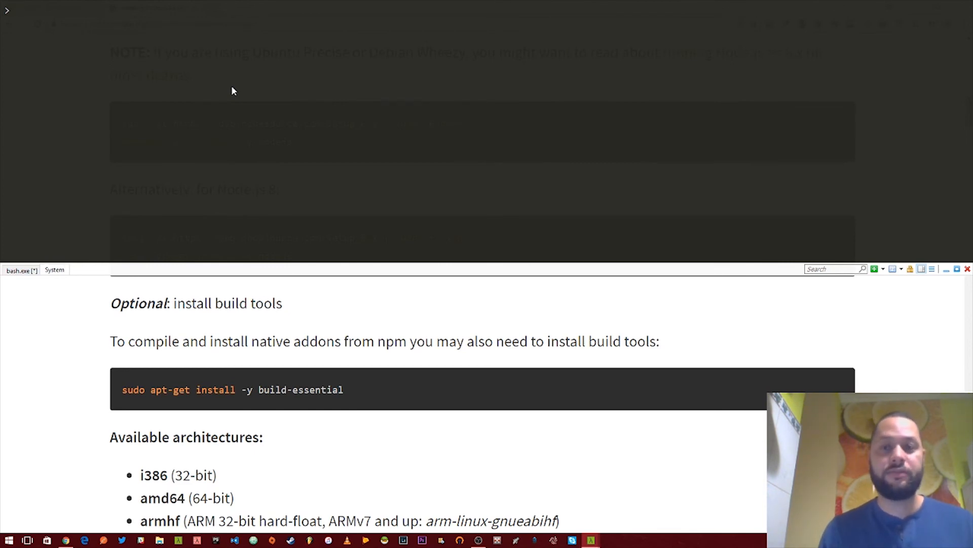
Step: Enter web3.eth.isSyncing(function(err, sync) { console.log(sync); }); at the Node prompt
{"action": "type", "text": "w"}
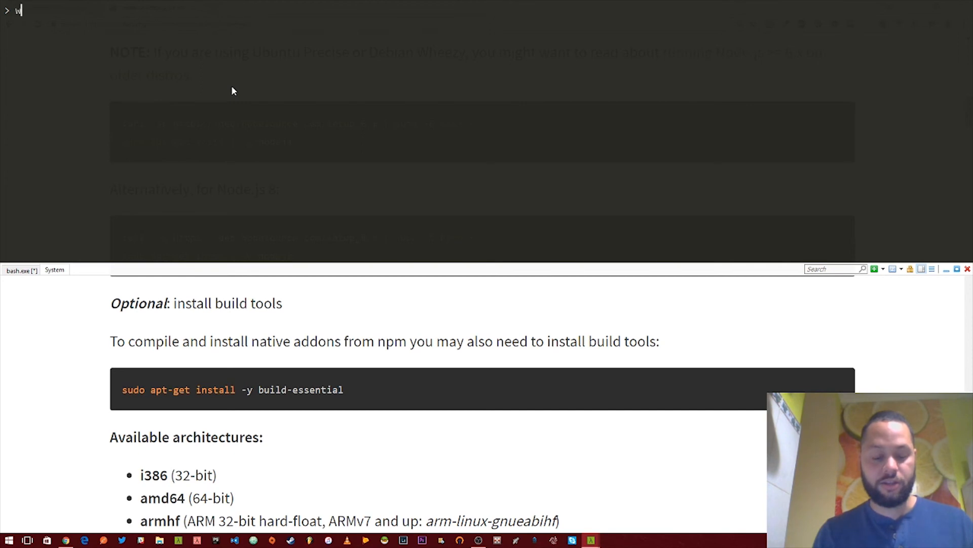
{"action": "type", "text": "eb3.e"}
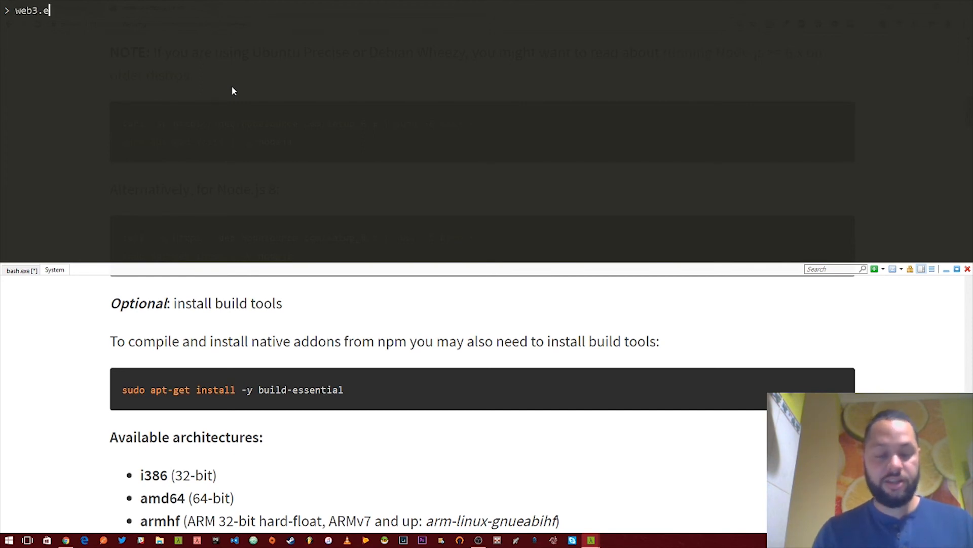
{"action": "type", "text": "th."}
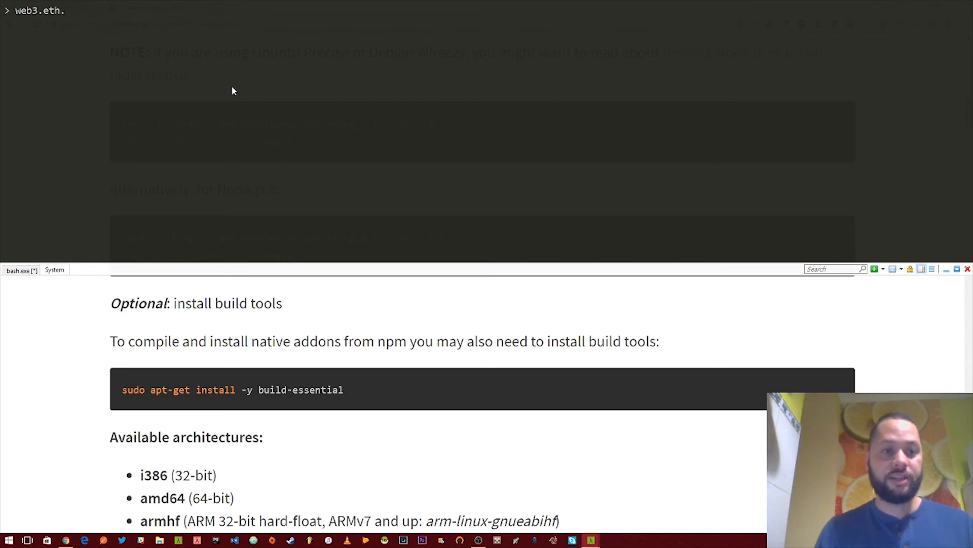
{"action": "type", "text": "isSyn"}
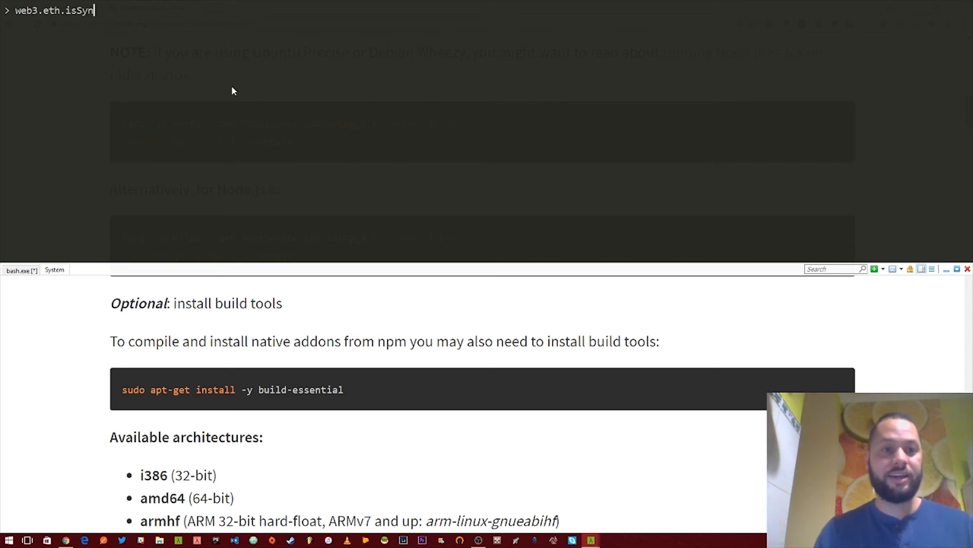
{"action": "type", "text": "cing"}
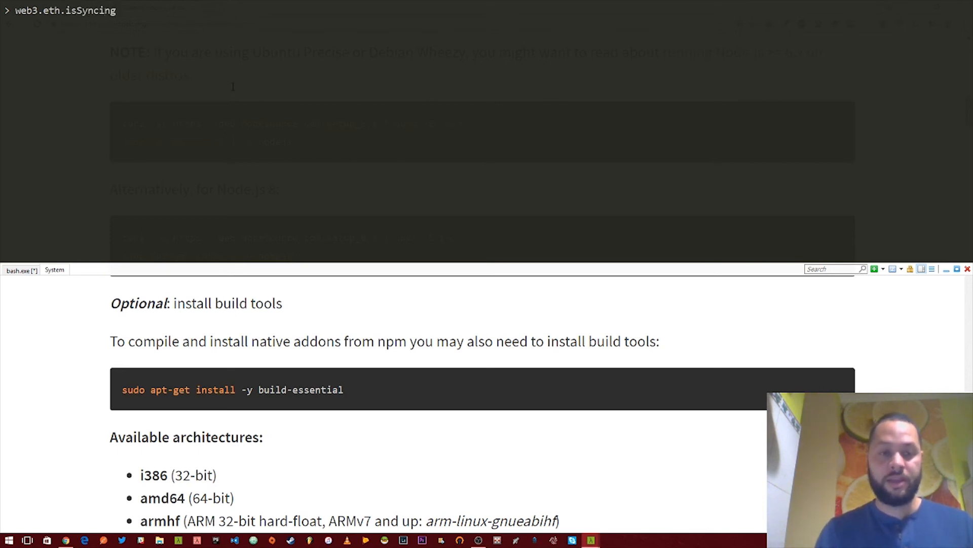
{"action": "type", "text": "(funct"}
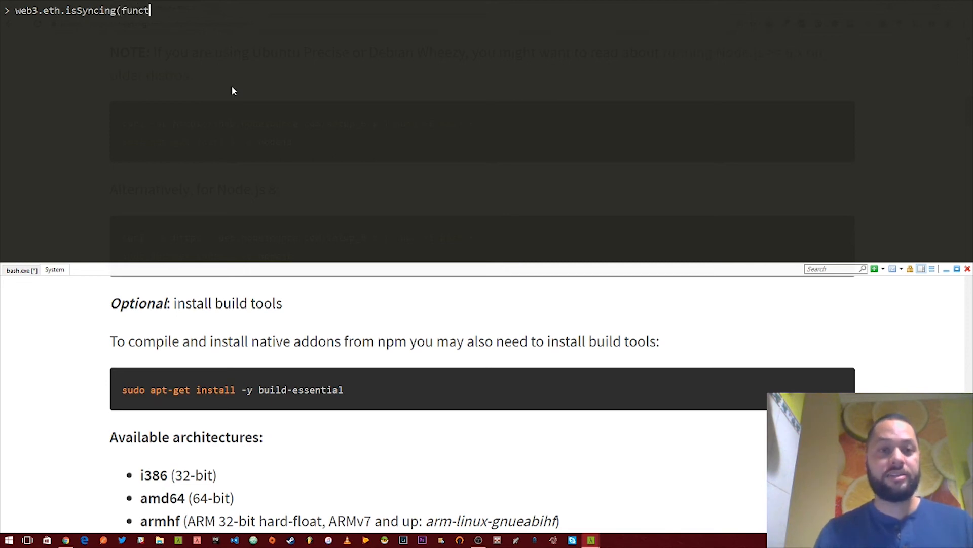
{"action": "type", "text": "ion("}
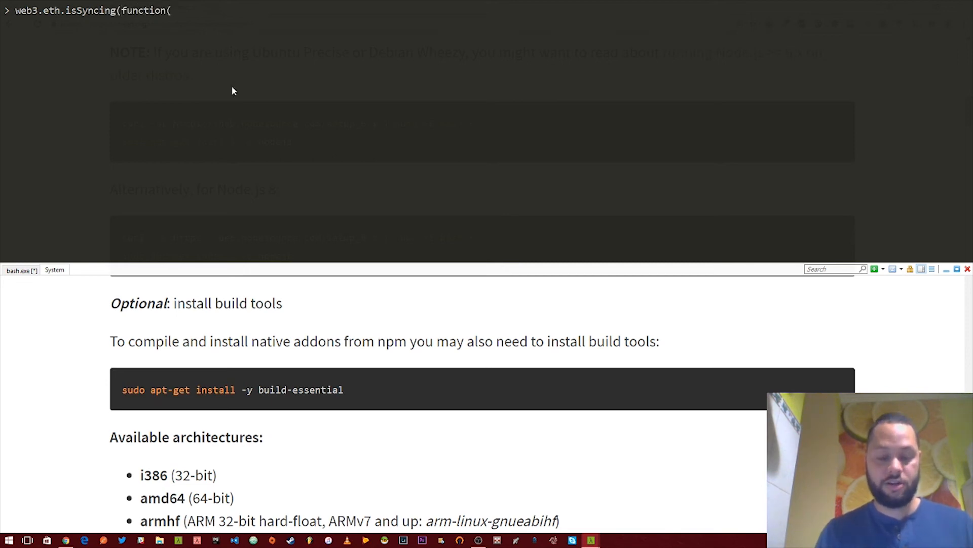
{"action": "type", "text": "err"}
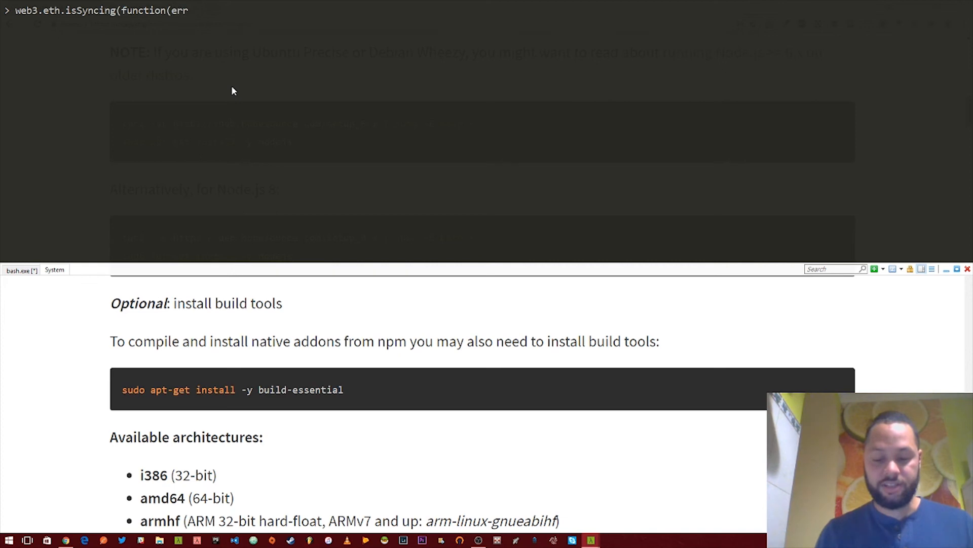
{"action": "type", "text": ", sync) {"}
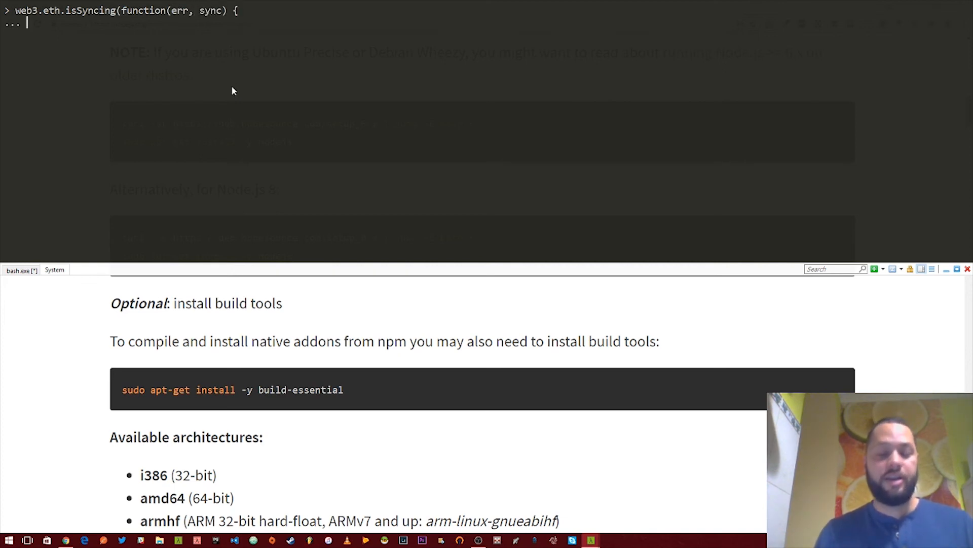
{"action": "type", "text": "console."}
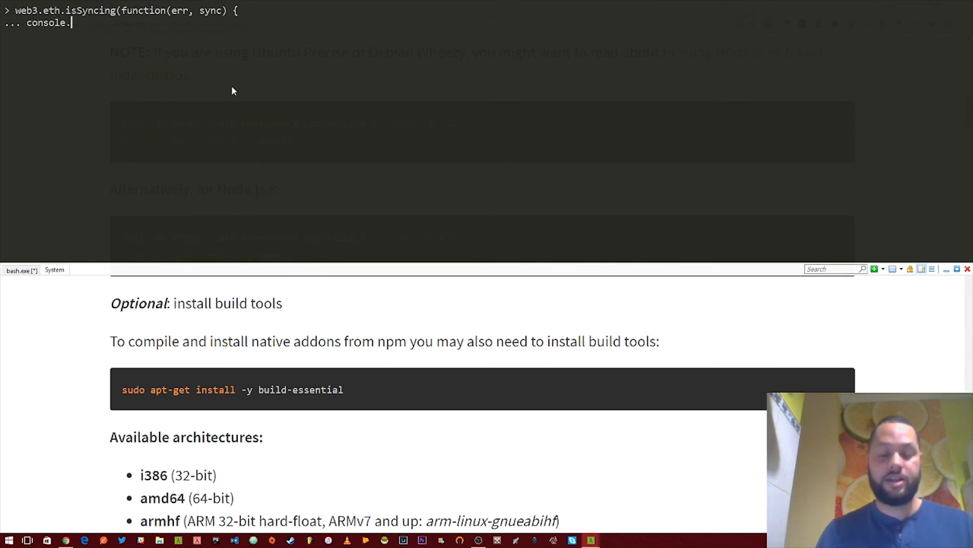
{"action": "type", "text": "log(sync);"}
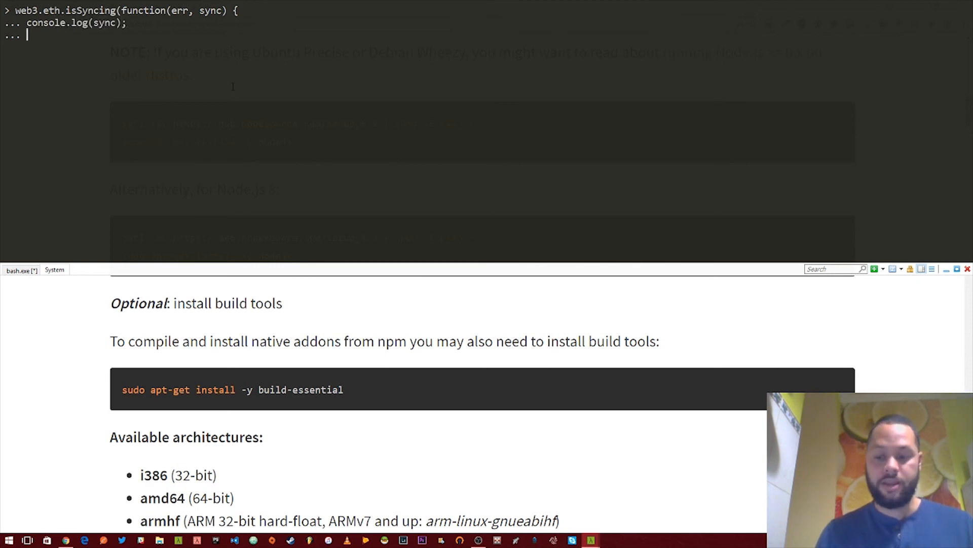
{"action": "type", "text": "});"}
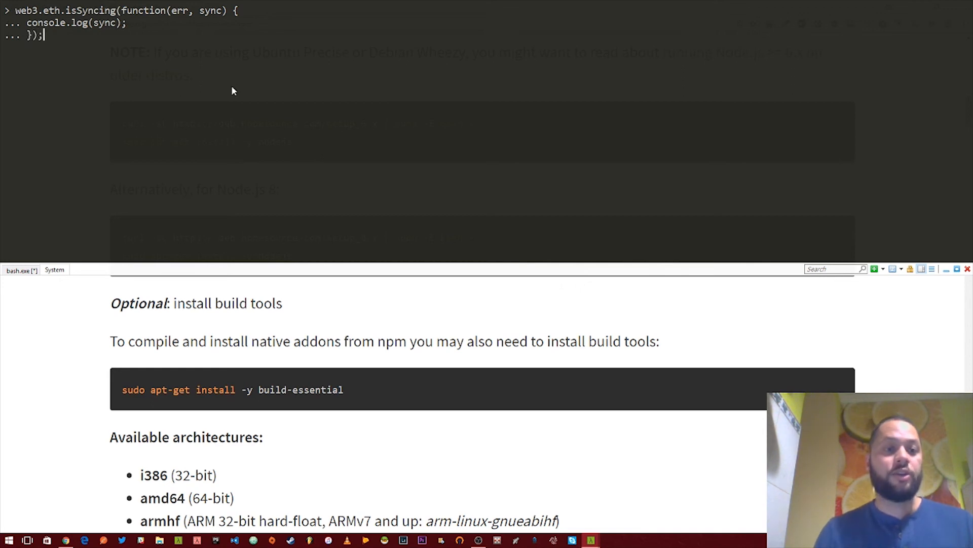
{"action": "mouse_move", "coordinate": [111, 23]}
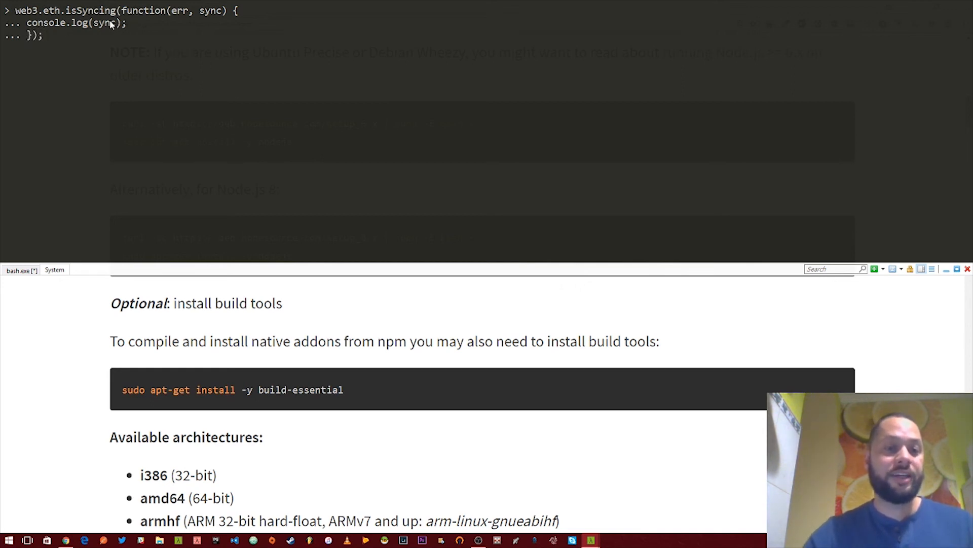
{"action": "mouse_move", "coordinate": [105, 33]}
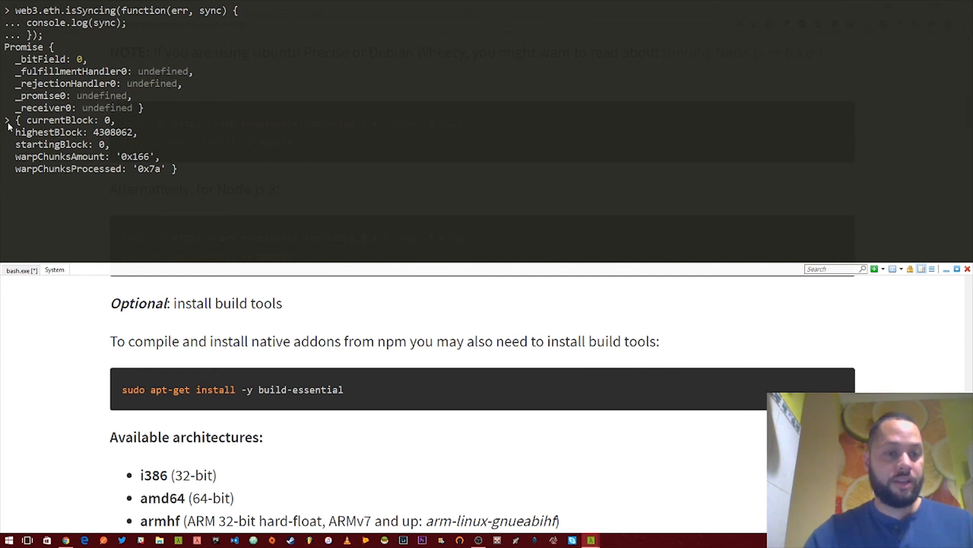
{"action": "left_click_drag", "start_coordinate": [16, 120], "coordinate": [176, 169]}
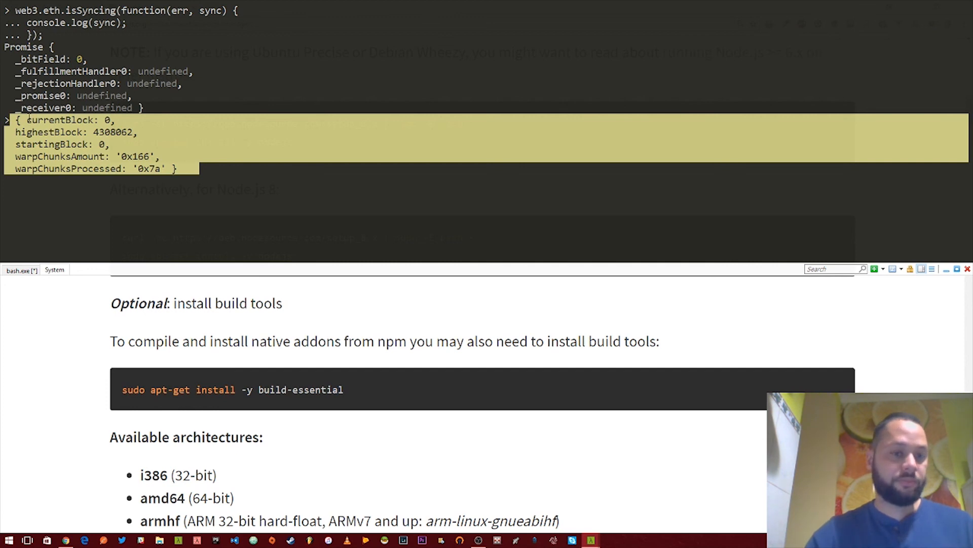
{"action": "double_click", "coordinate": [60, 119]}
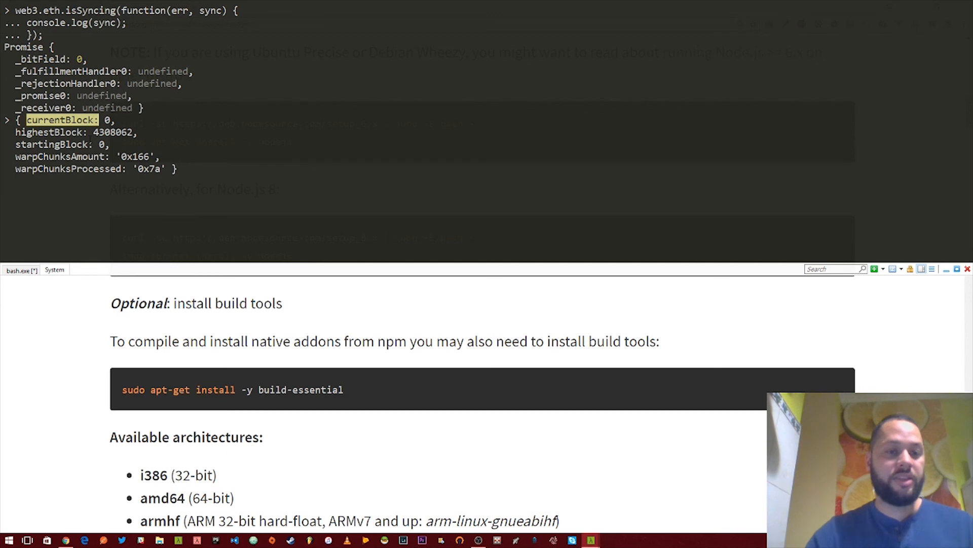
{"action": "double_click", "coordinate": [112, 132]}
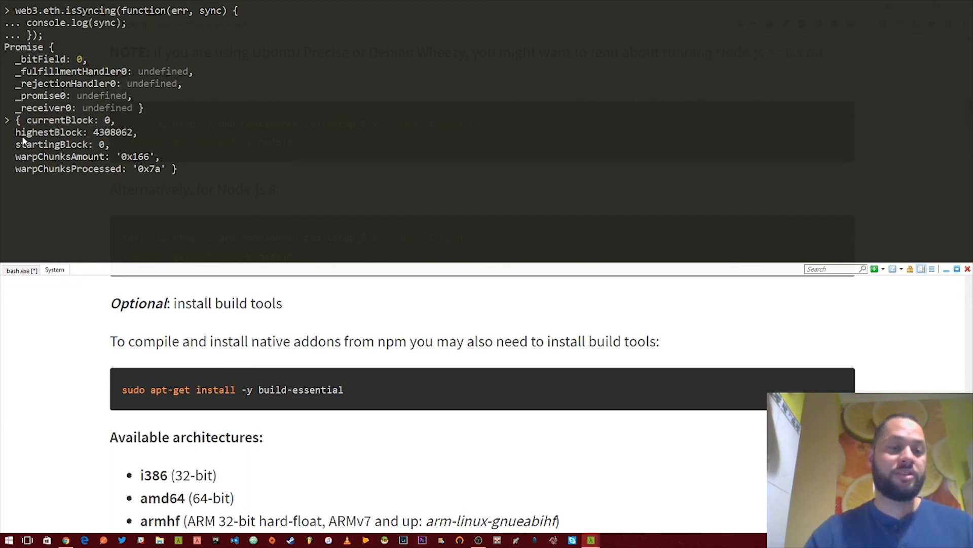
{"action": "left_click_drag", "start_coordinate": [18, 120], "coordinate": [187, 168]}
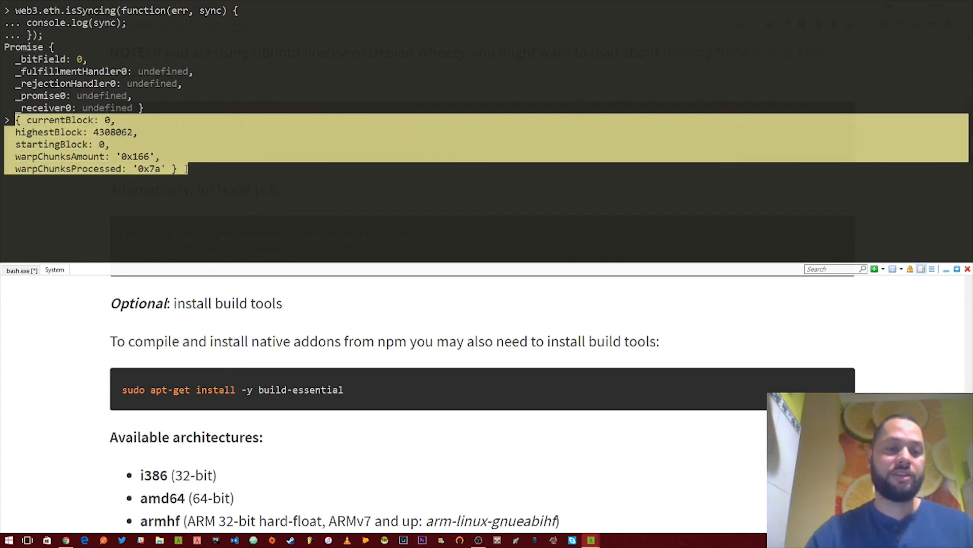
{"action": "mouse_move", "coordinate": [181, 169]}
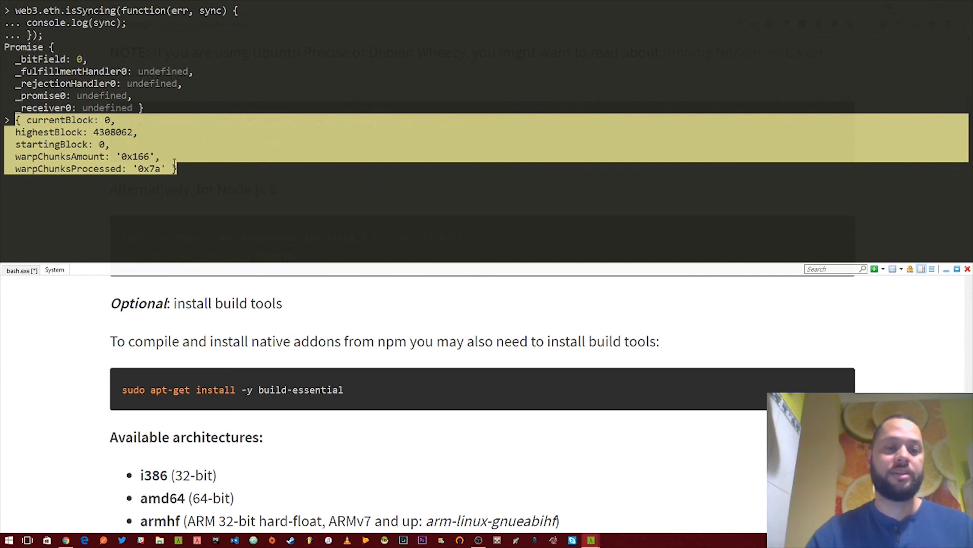